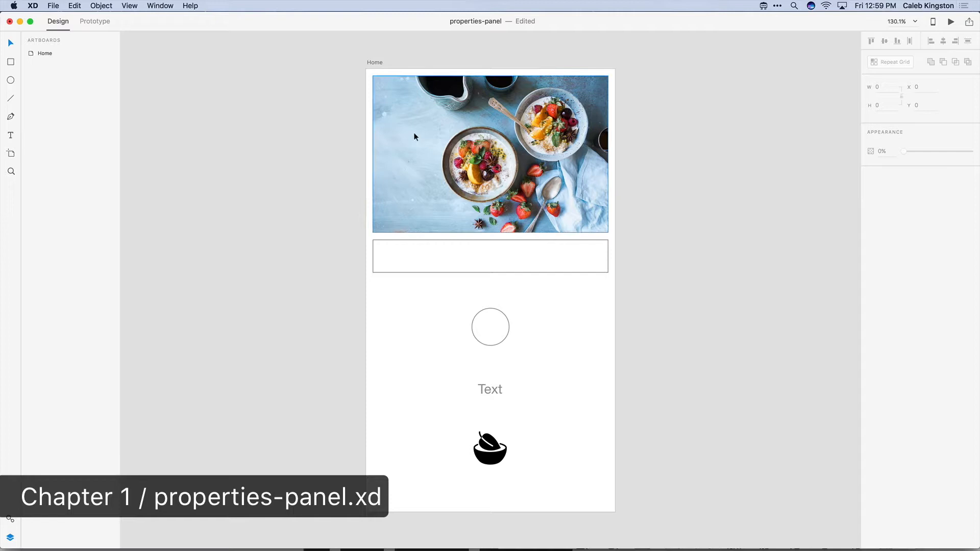
Select the Home artboard (375 × 667) and keep its Scrolling set to Vertical.
{"action": "left_click", "coordinate": [490, 389]}
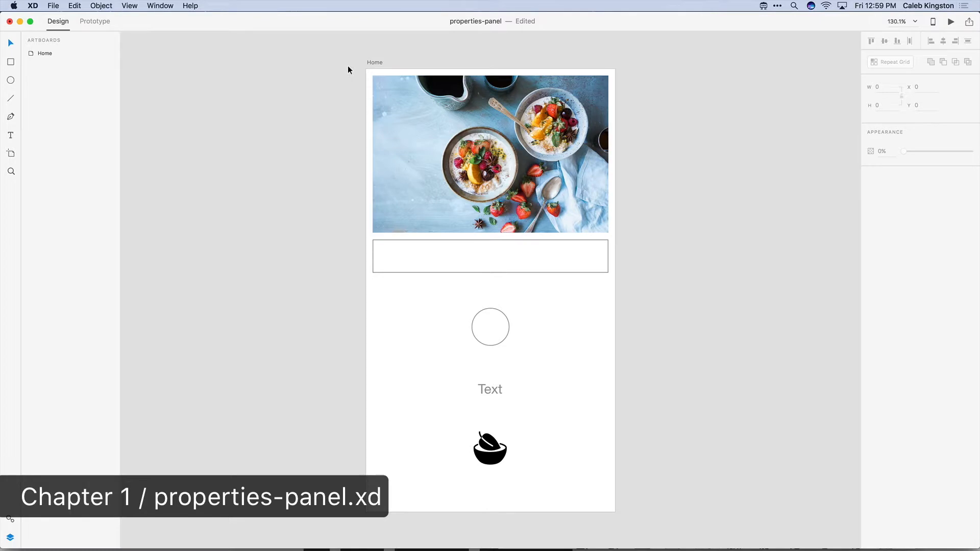
{"action": "left_click", "coordinate": [375, 62]}
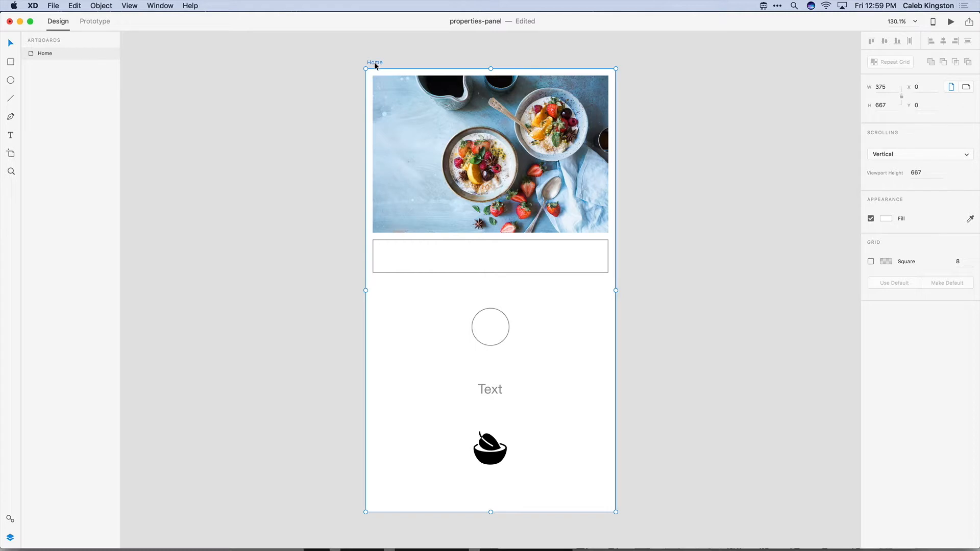
{"action": "mouse_move", "coordinate": [898, 155]}
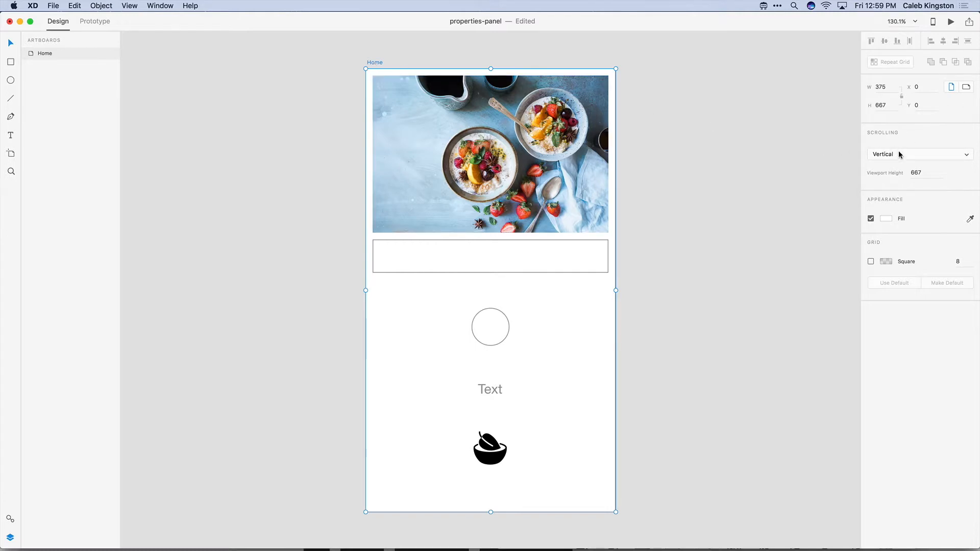
{"action": "left_click", "coordinate": [919, 154]}
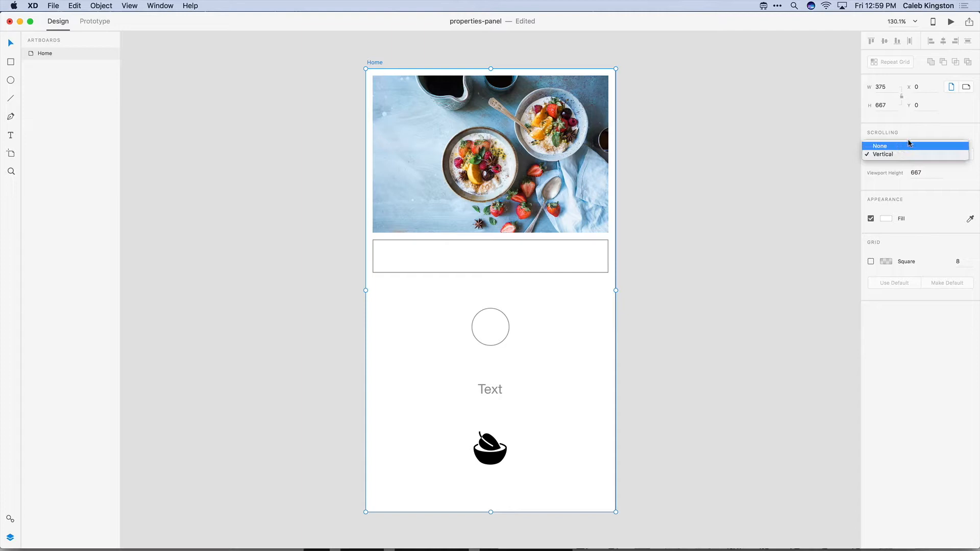
{"action": "left_click", "coordinate": [882, 154]}
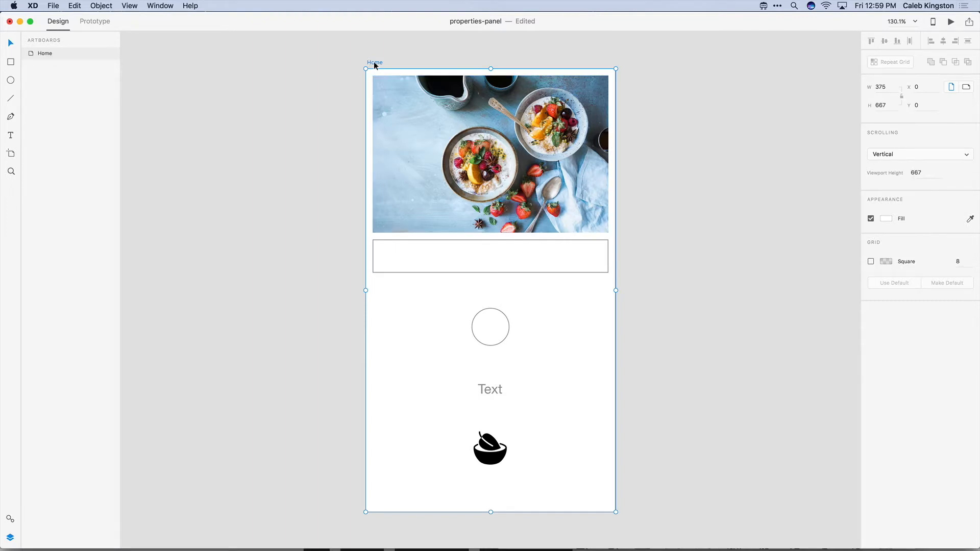
Drag the artboard's bottom edge down until its height reads 853, below the 667 viewport line.
{"action": "scroll", "scroll_direction": "down", "scroll_amount": 3}
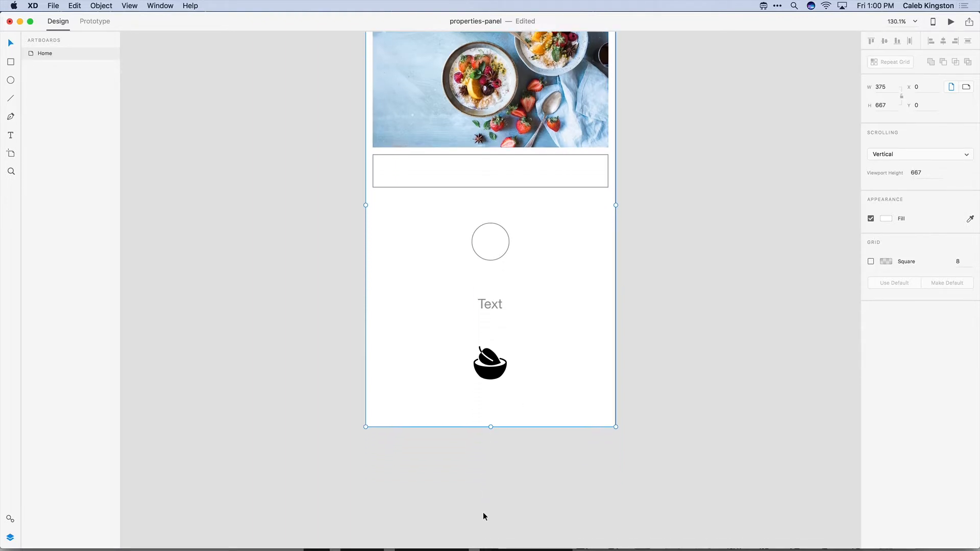
{"action": "left_click_drag", "start_coordinate": [491, 426], "coordinate": [493, 519]}
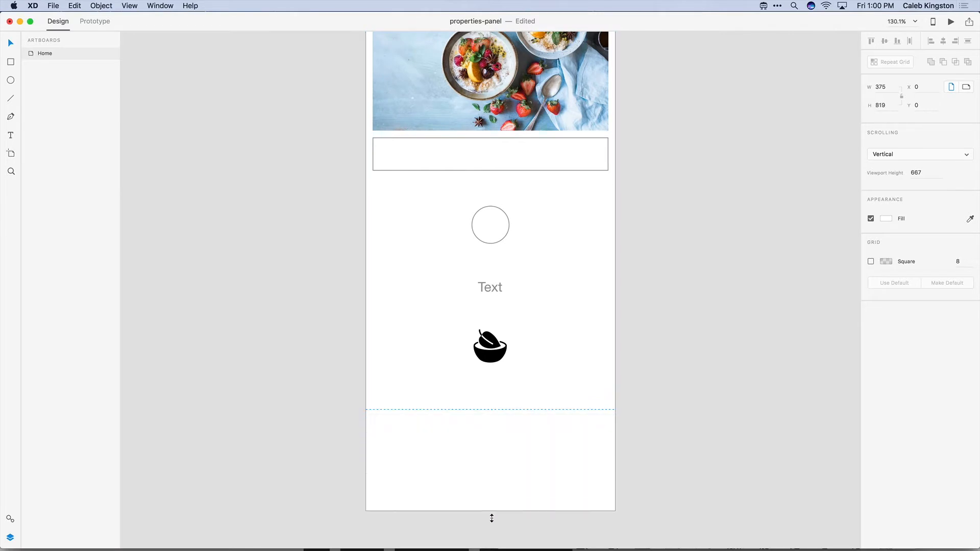
{"action": "left_click_drag", "start_coordinate": [492, 518], "coordinate": [492, 534]}
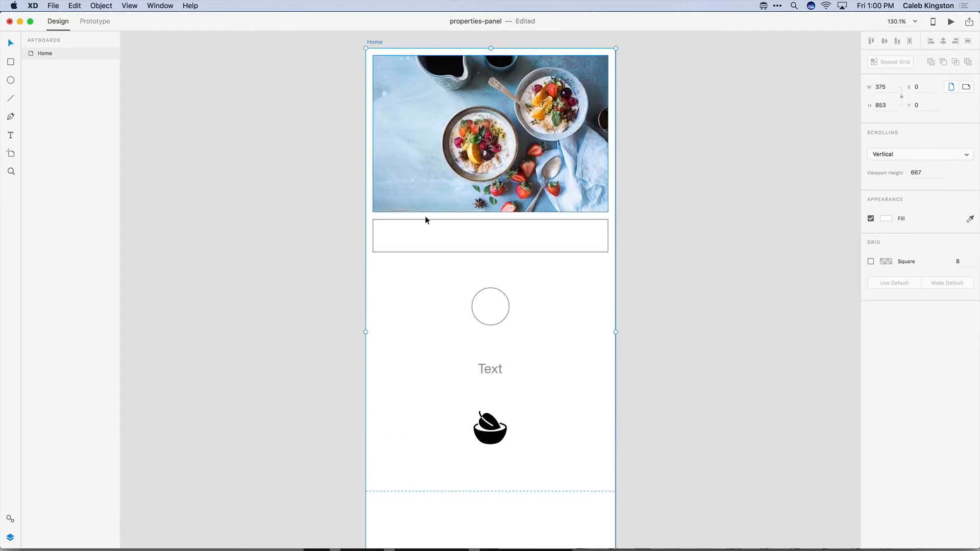
{"action": "mouse_move", "coordinate": [656, 260]}
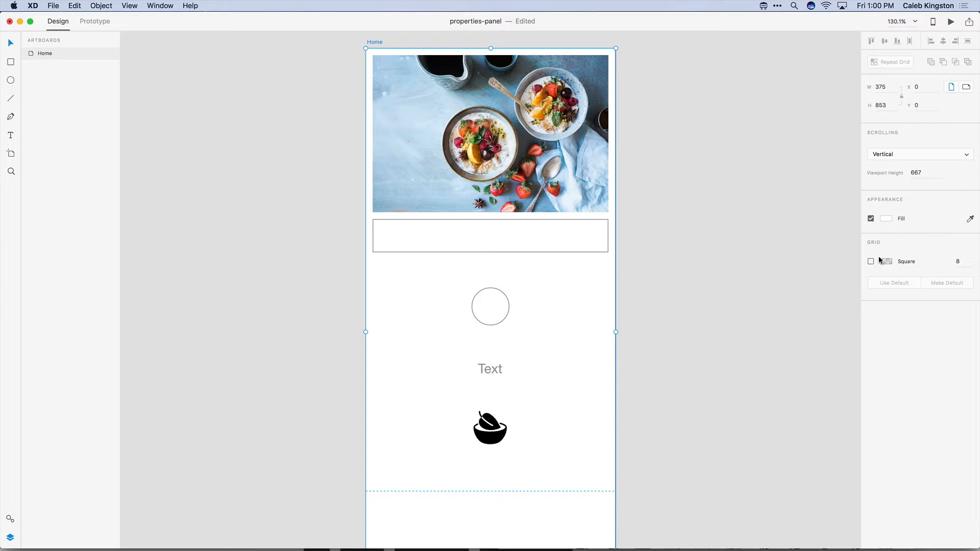
{"action": "left_click", "coordinate": [871, 261]}
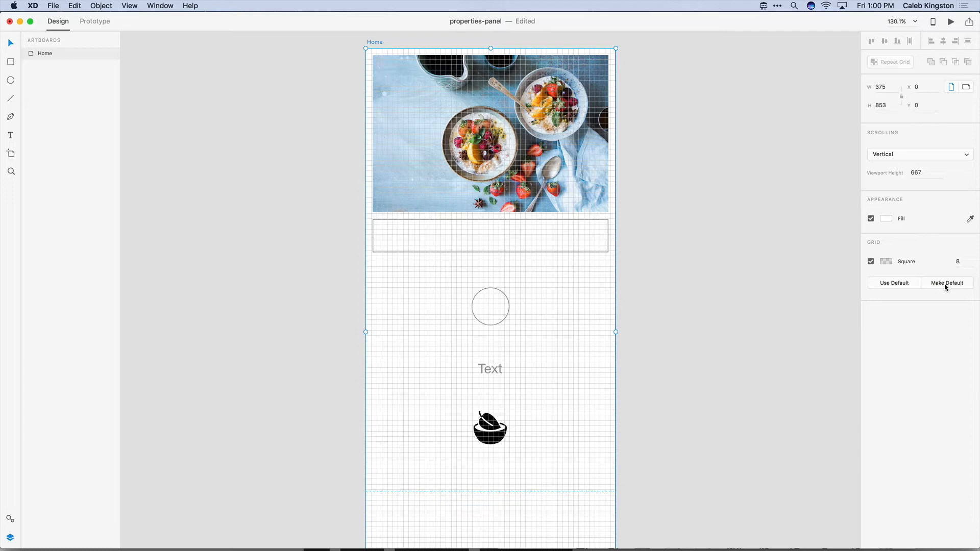
{"action": "left_click", "coordinate": [870, 262]}
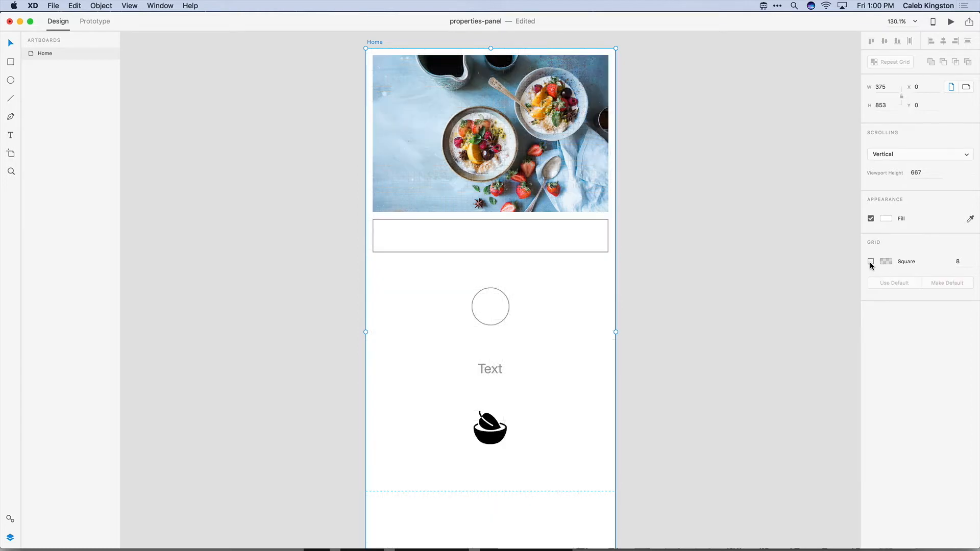
{"action": "left_click", "coordinate": [871, 261]}
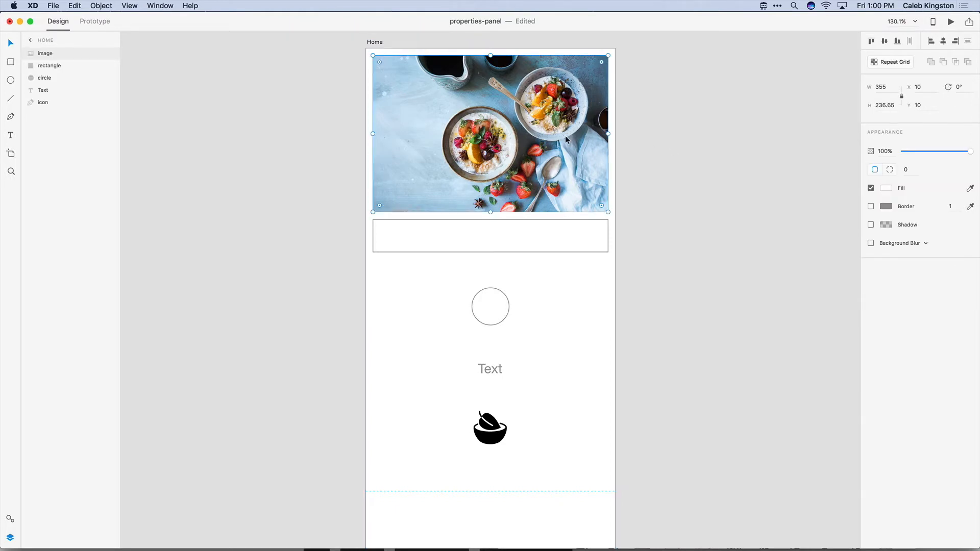
{"action": "mouse_move", "coordinate": [878, 155]}
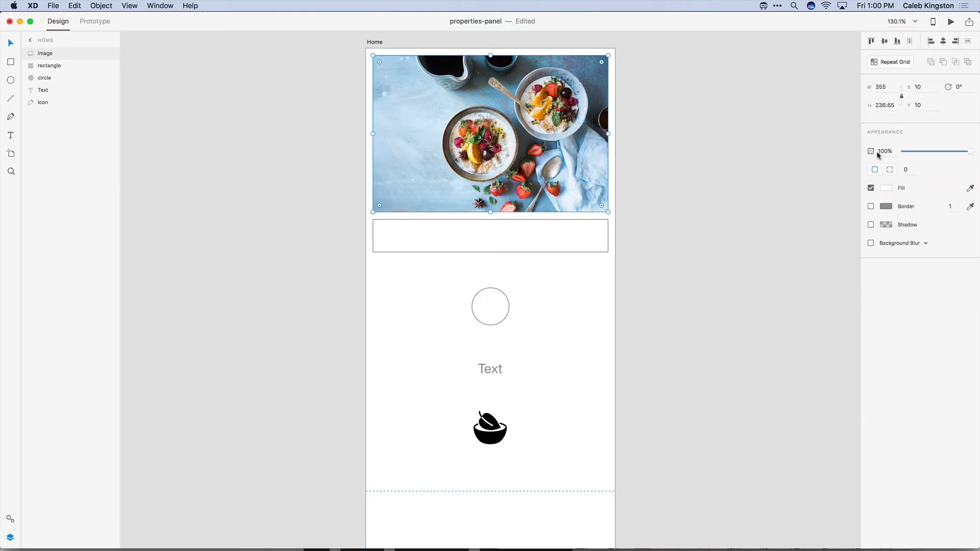
{"action": "left_click_drag", "start_coordinate": [971, 151], "coordinate": [931, 151]}
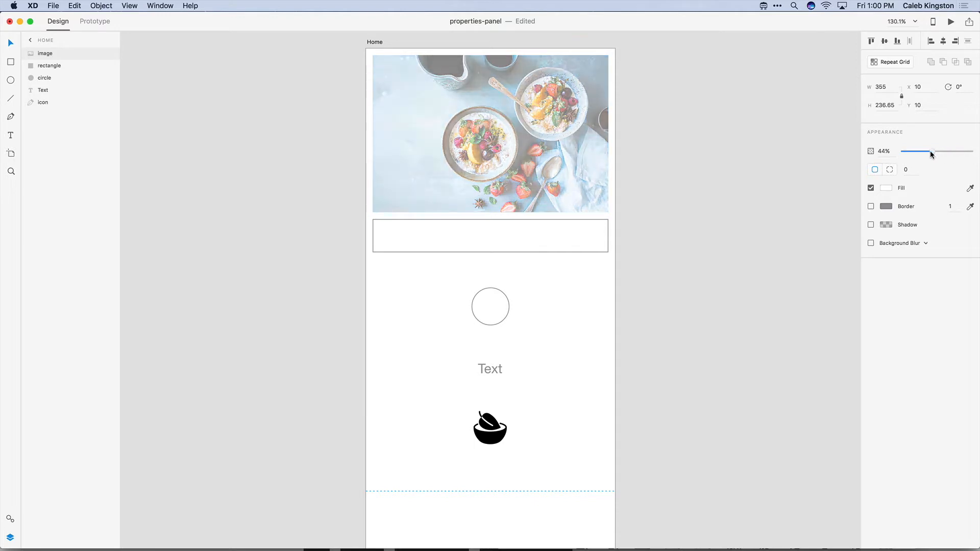
{"action": "left_click_drag", "start_coordinate": [931, 151], "coordinate": [972, 151]}
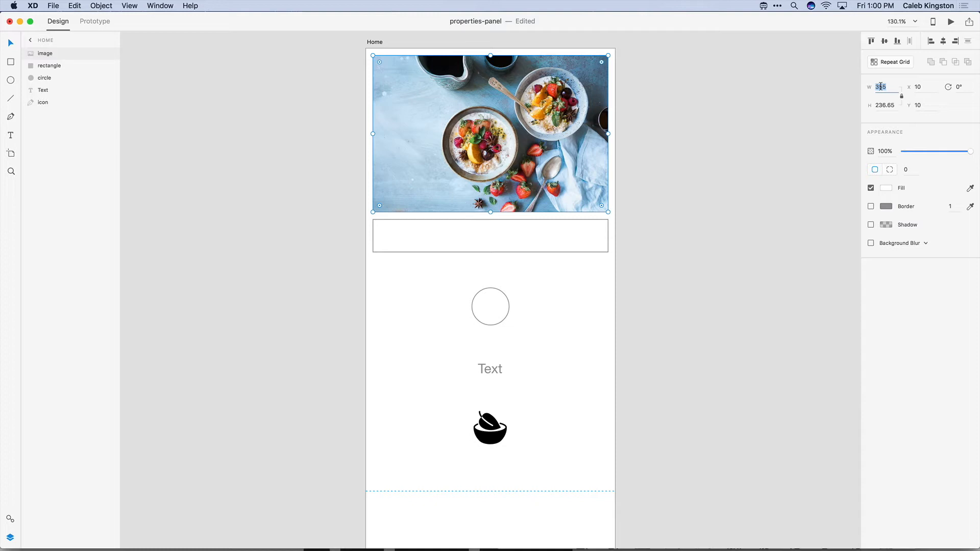
{"action": "type", "text": "250"}
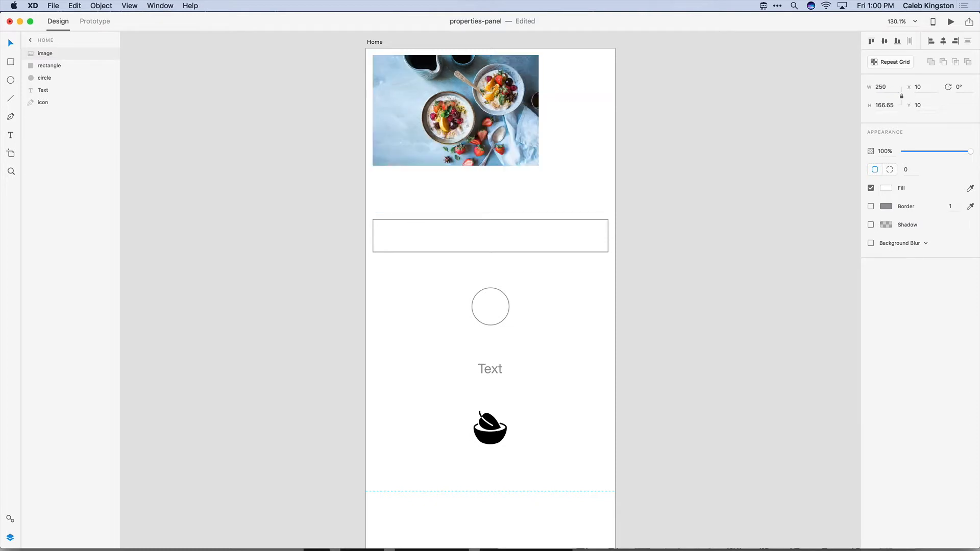
{"action": "left_click", "coordinate": [455, 110]}
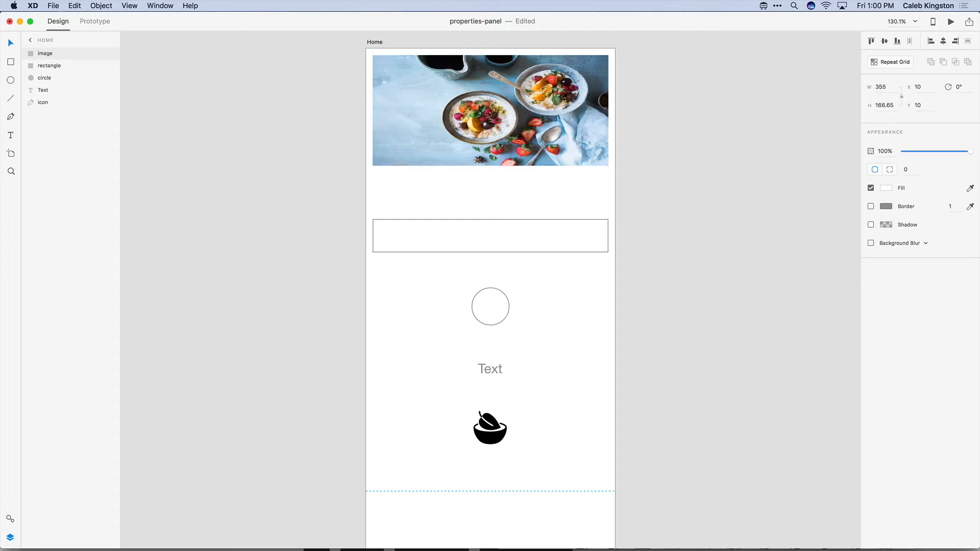
{"action": "left_click", "coordinate": [490, 110]}
{"action": "type", "text": "250"}
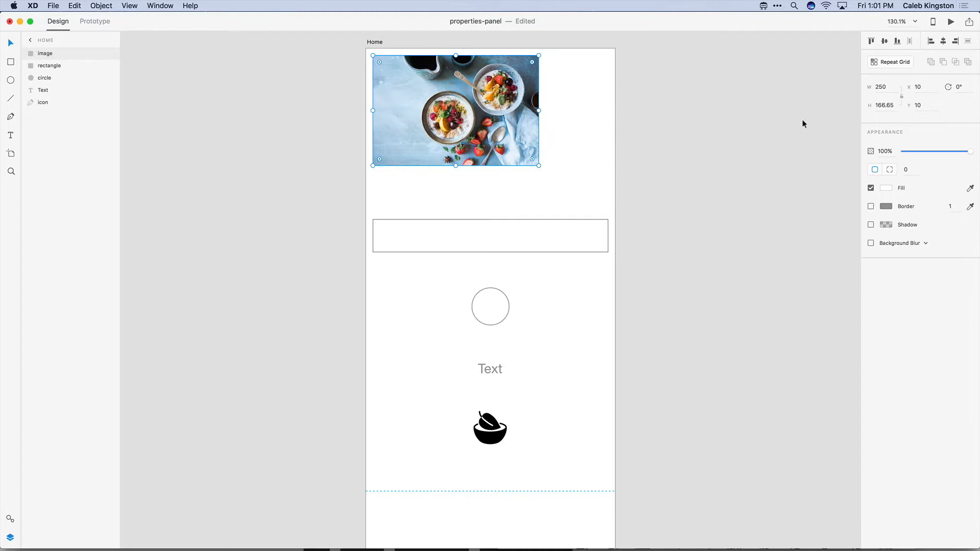
{"action": "mouse_move", "coordinate": [902, 99]}
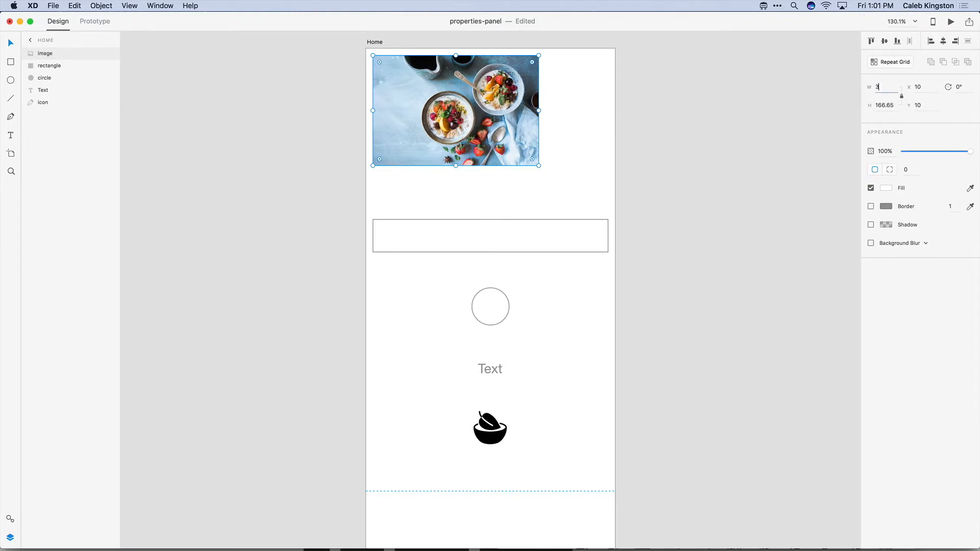
{"action": "type", "text": "355"}
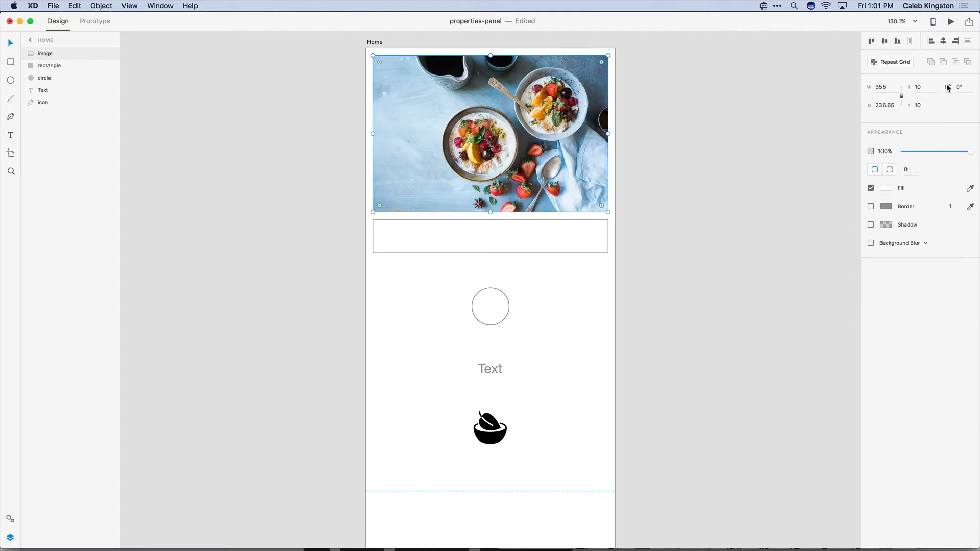
Set the food photo's corner radius to 30 on all four corners.
{"action": "left_click", "coordinate": [958, 86]}
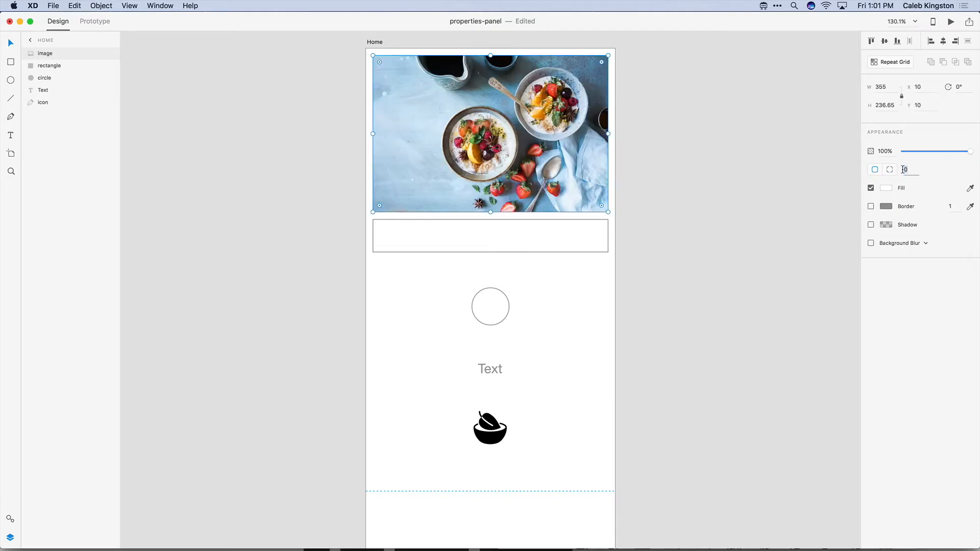
{"action": "type", "text": "30"}
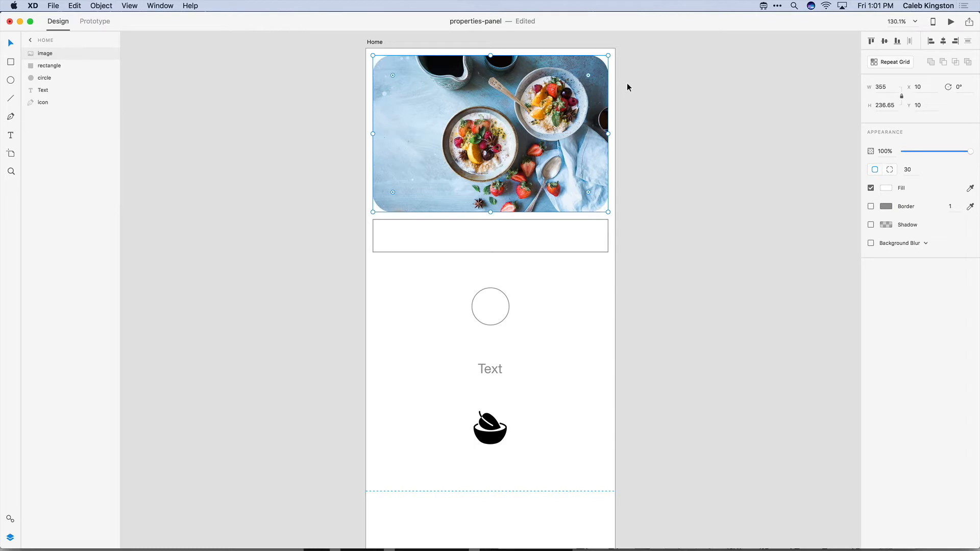
{"action": "mouse_move", "coordinate": [628, 88]}
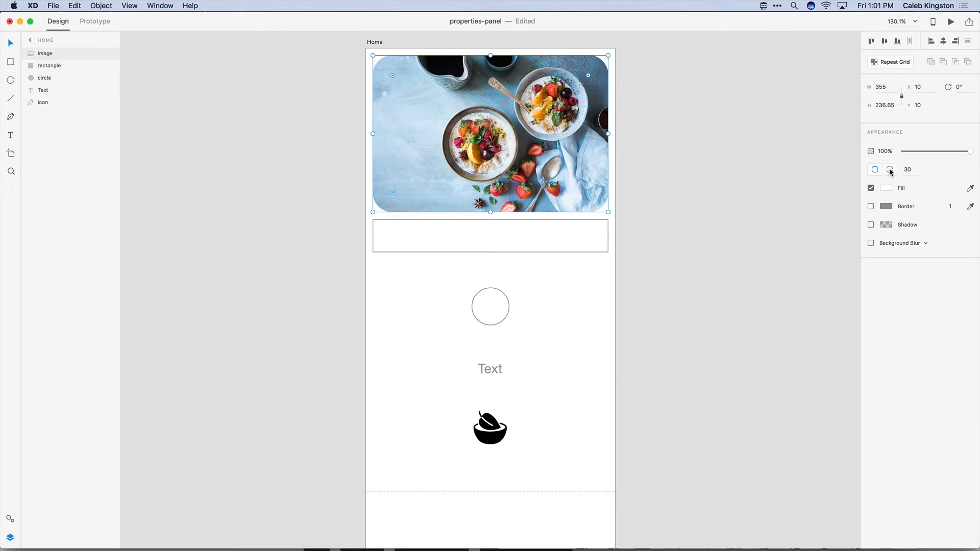
Switch to per-corner radii: 60 top-left, 30 top-right, 0 on both bottom corners.
{"action": "left_click", "coordinate": [890, 170]}
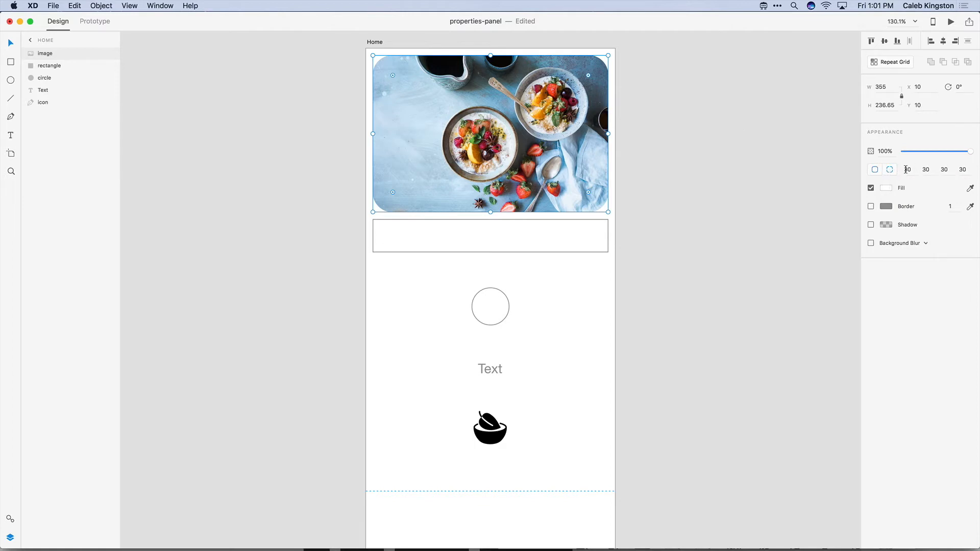
{"action": "left_click", "coordinate": [907, 170]}
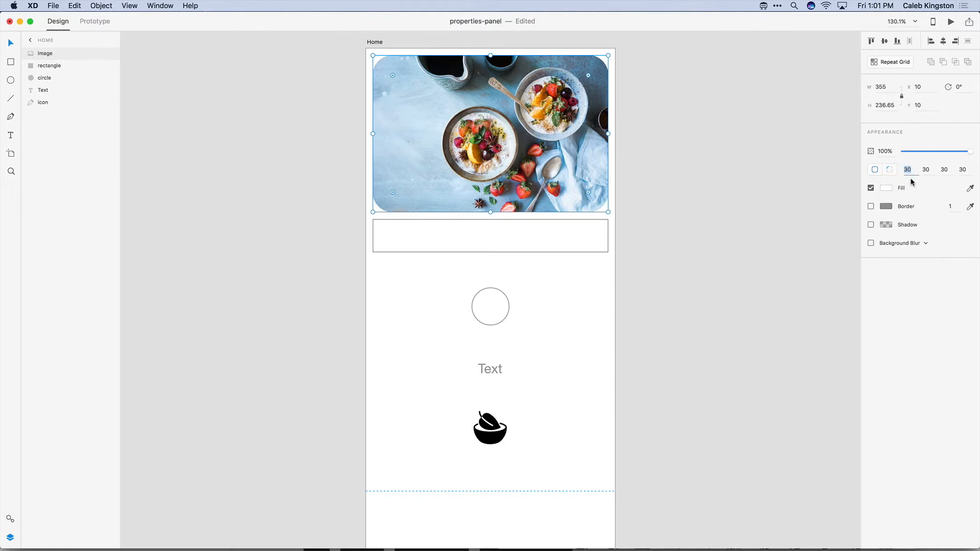
{"action": "left_click", "coordinate": [963, 170]}
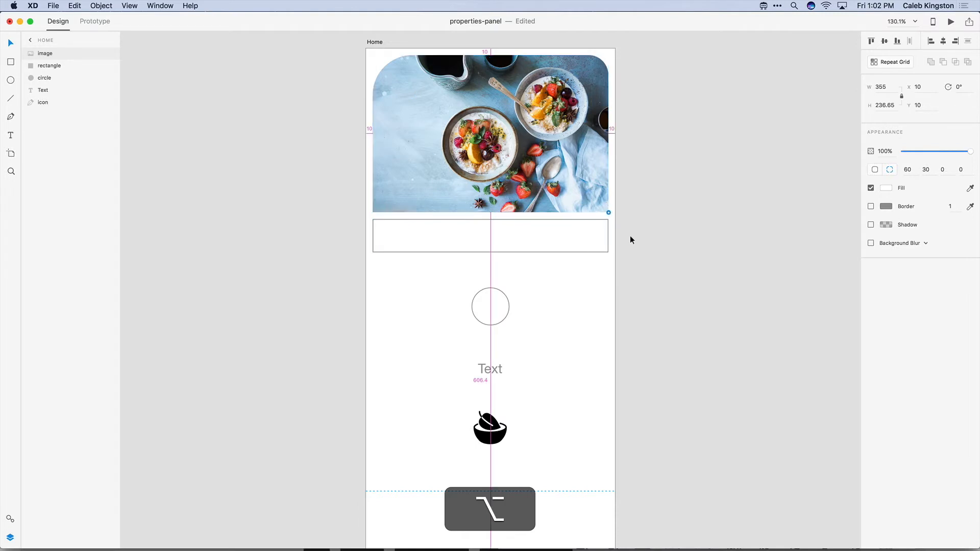
{"action": "left_click", "coordinate": [886, 188]}
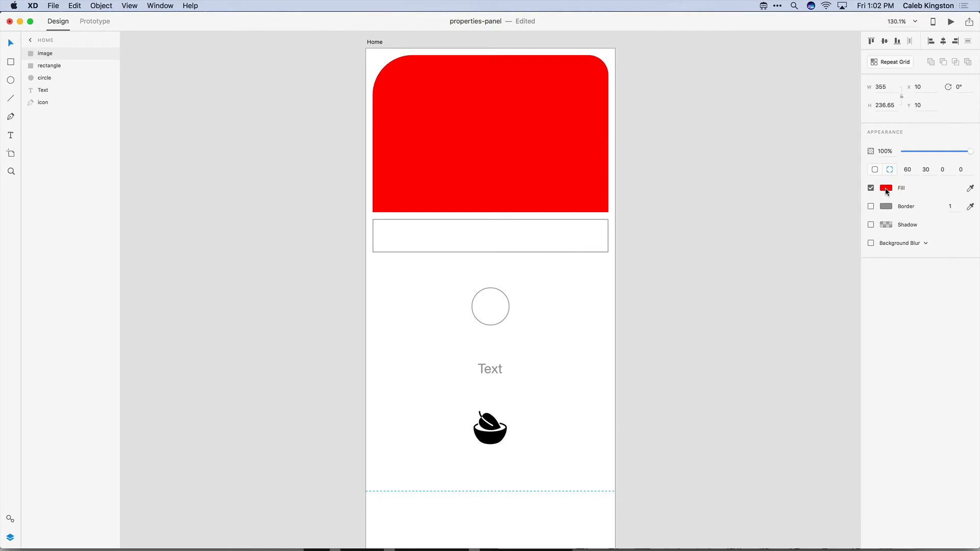
{"action": "left_click", "coordinate": [490, 133]}
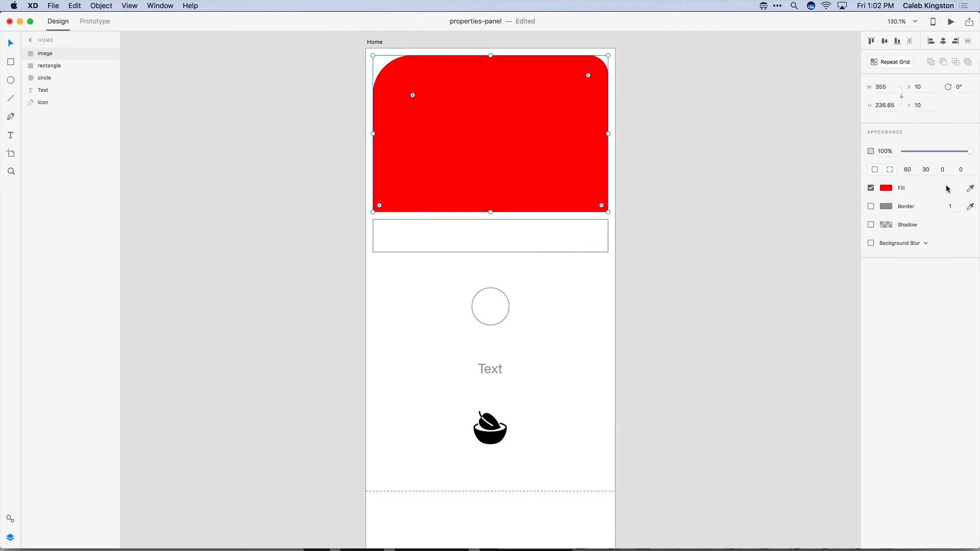
{"action": "left_click", "coordinate": [871, 188]}
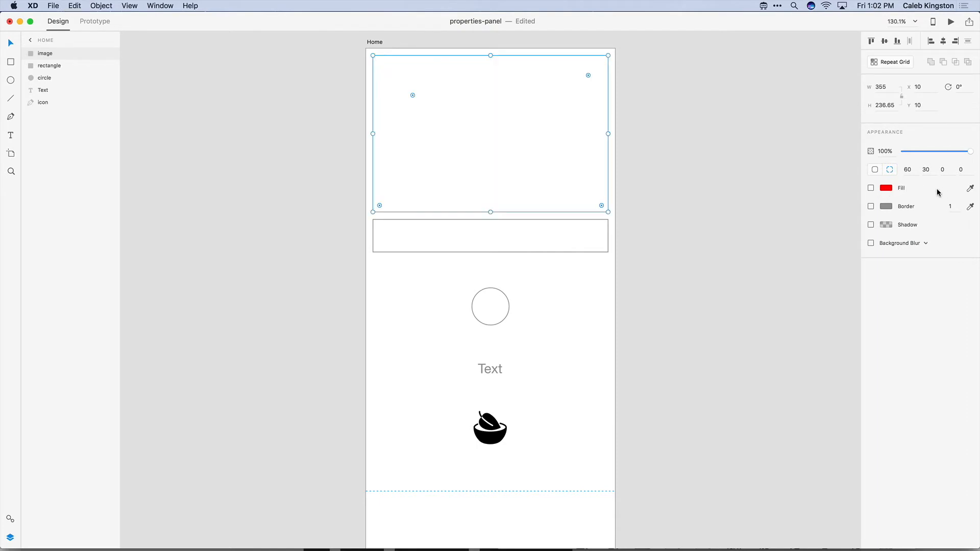
{"action": "left_click", "coordinate": [871, 188]}
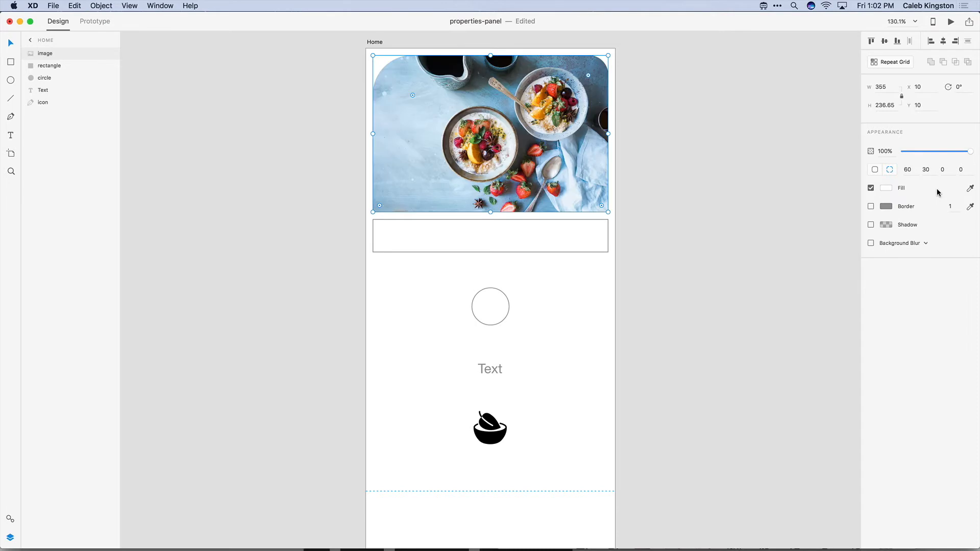
Enable a blue border on the photo and set its size to 10.
{"action": "left_click", "coordinate": [871, 206]}
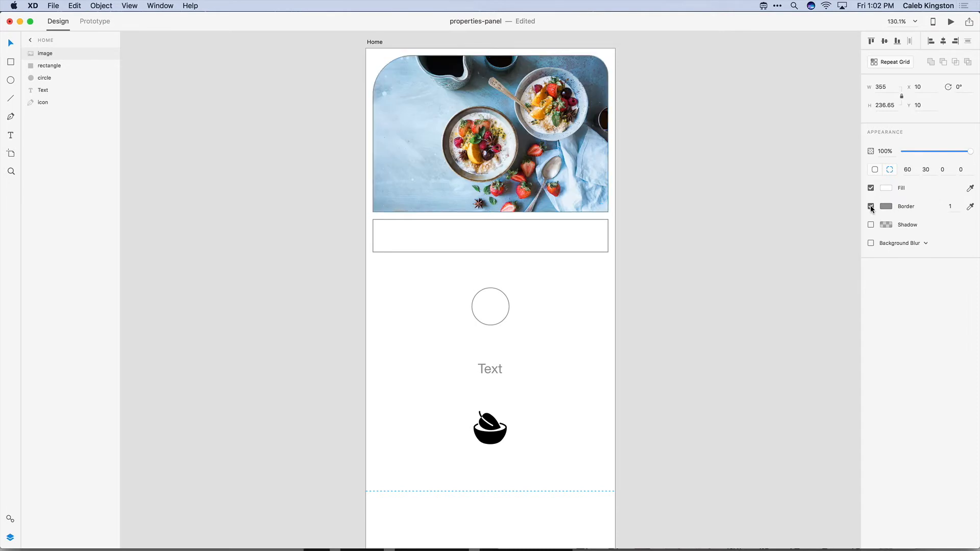
{"action": "left_click", "coordinate": [886, 206]}
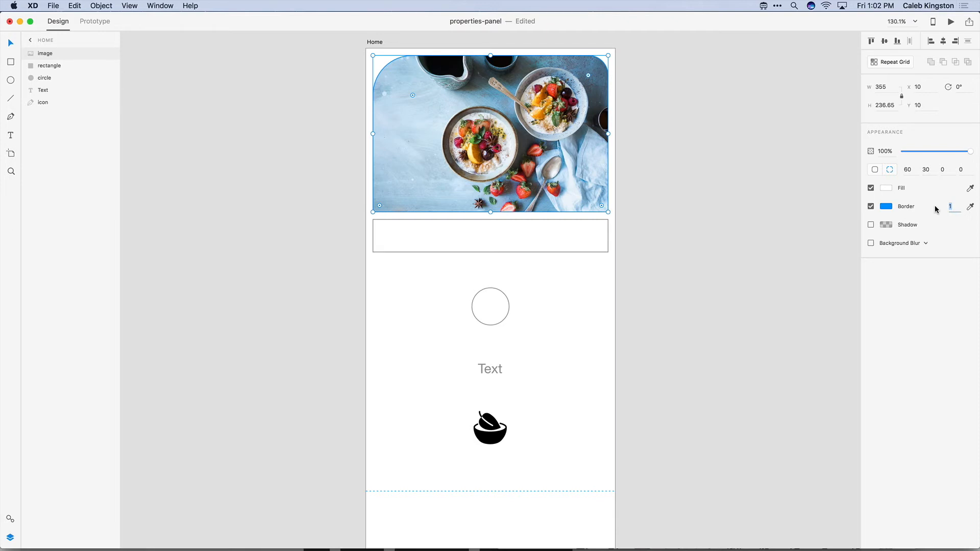
{"action": "type", "text": "10"}
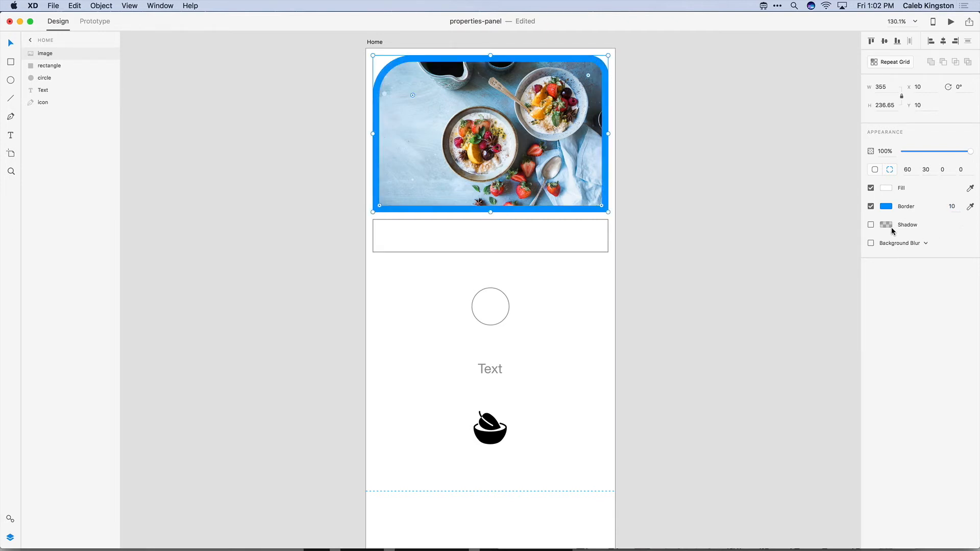
Enable a drop shadow on the photo with 0, 3 offset and 6 blur.
{"action": "left_click", "coordinate": [871, 224]}
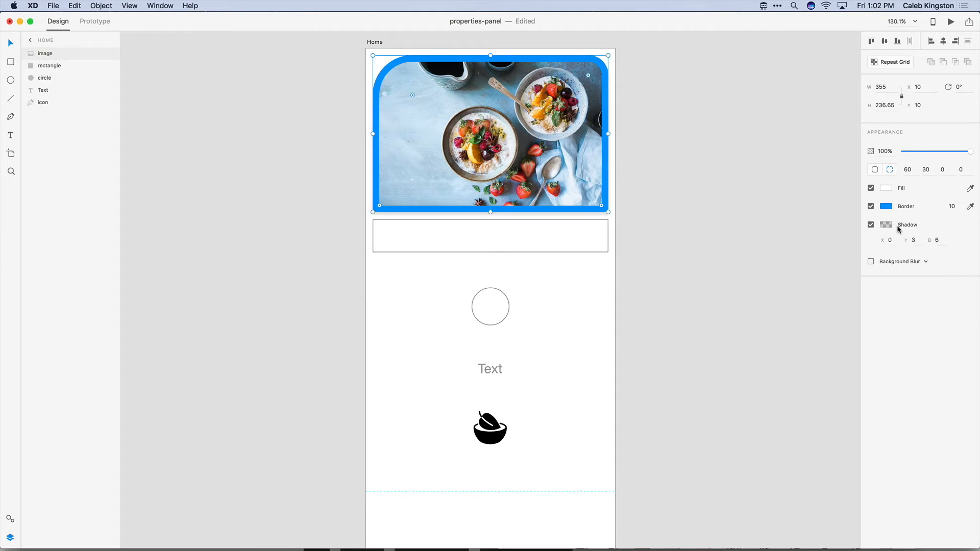
{"action": "left_click", "coordinate": [890, 240]}
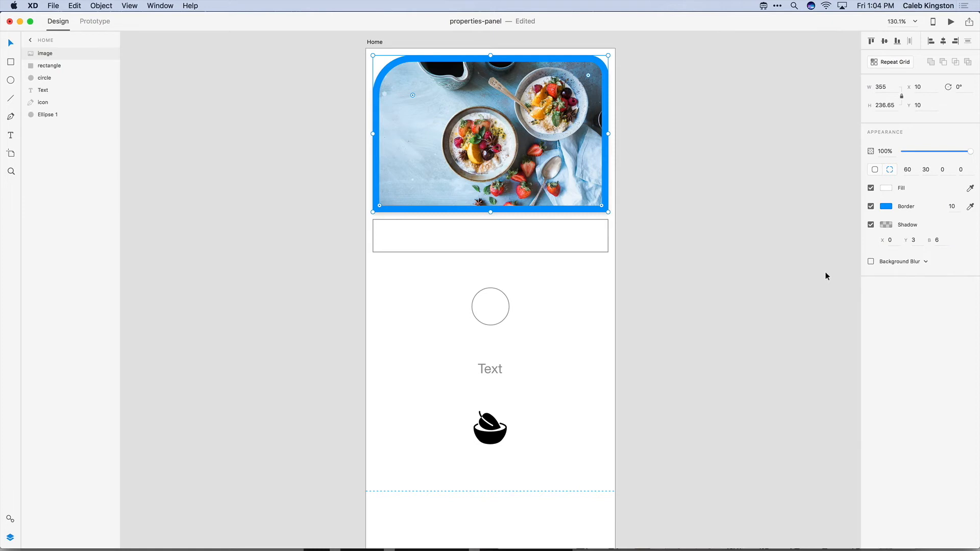
Enable Background Blur on the photo, raise its amount to 13 and settle brightness near -3.
{"action": "left_click", "coordinate": [871, 262]}
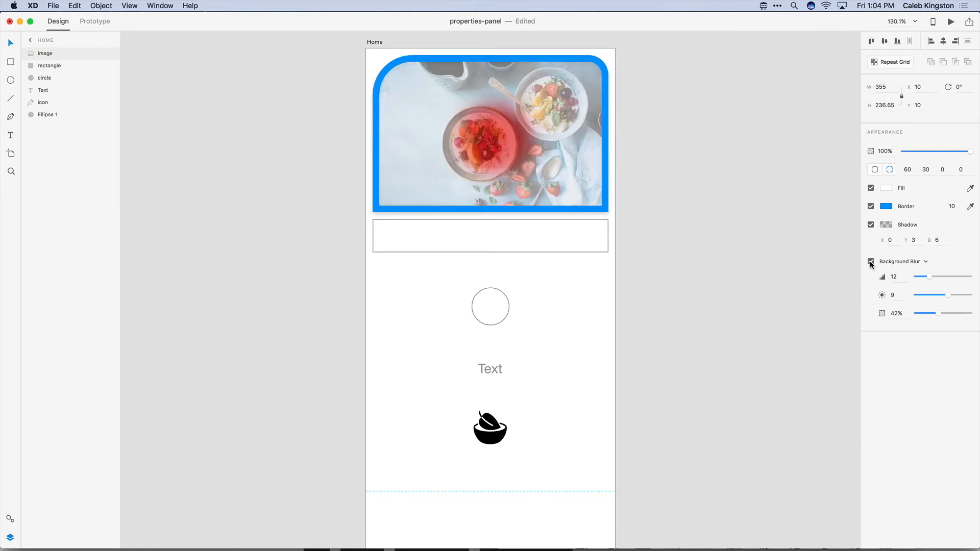
{"action": "left_click", "coordinate": [566, 103]}
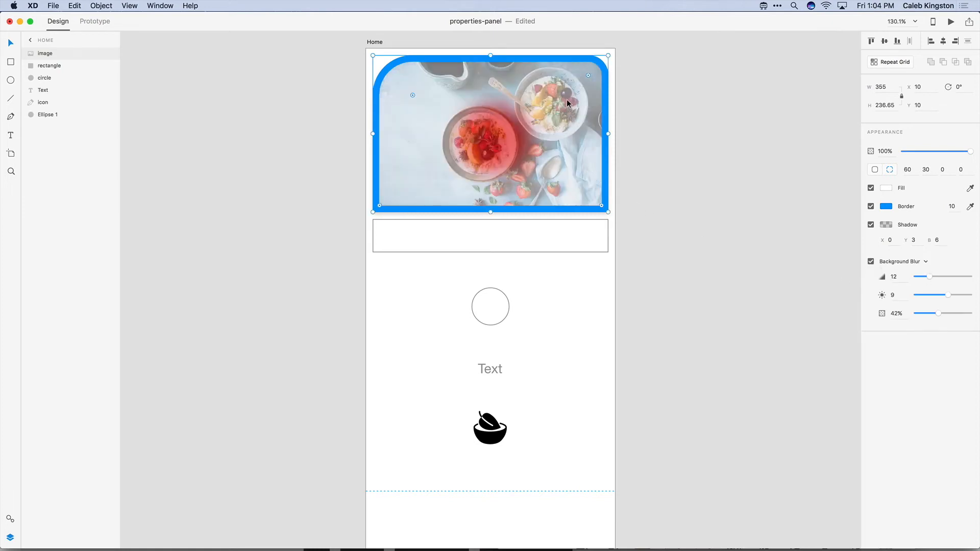
{"action": "left_click_drag", "start_coordinate": [491, 132], "coordinate": [448, 282]}
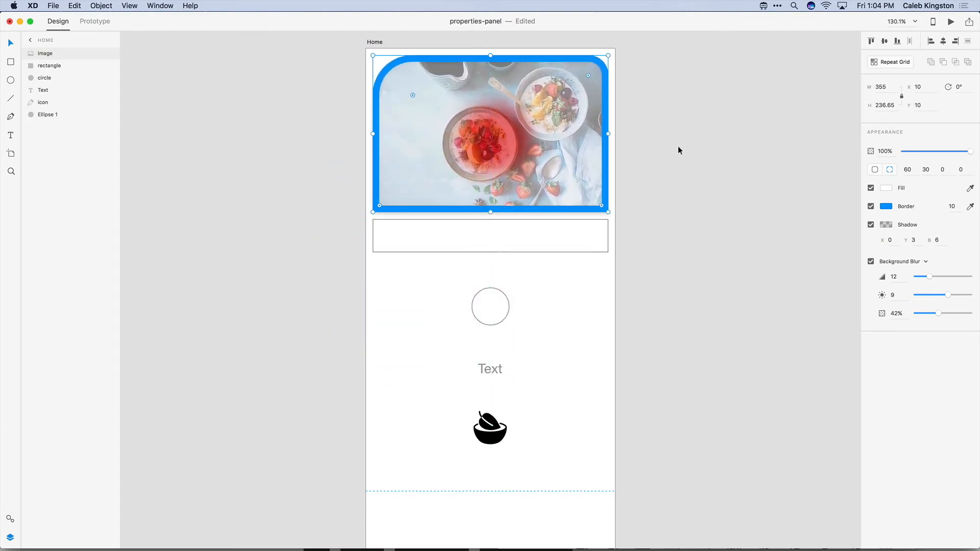
{"action": "left_click_drag", "start_coordinate": [929, 277], "coordinate": [917, 277]}
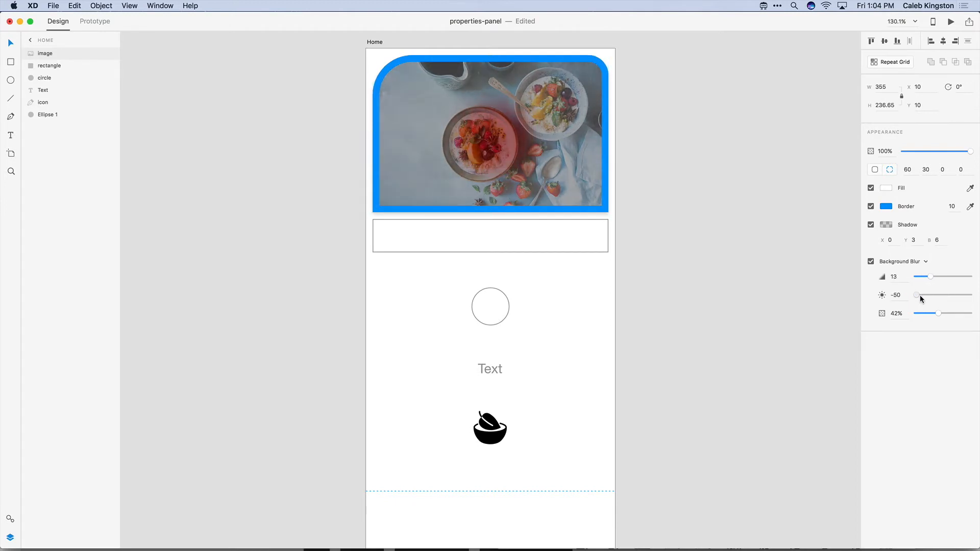
{"action": "left_click_drag", "start_coordinate": [917, 295], "coordinate": [931, 295]}
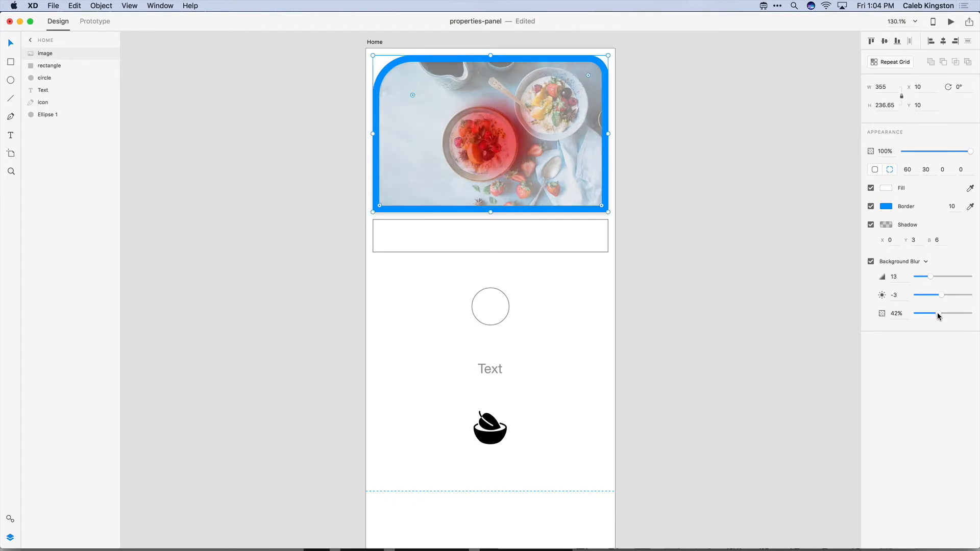
Adjust the blur effect opacity through full, half and zero, ending around 63%.
{"action": "left_click_drag", "start_coordinate": [942, 313], "coordinate": [971, 314]}
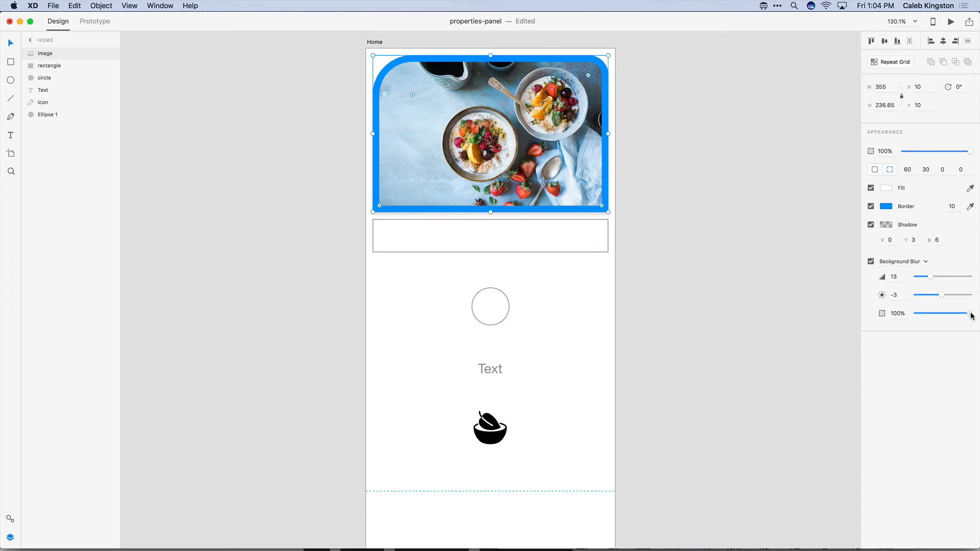
{"action": "left_click_drag", "start_coordinate": [971, 314], "coordinate": [938, 313]}
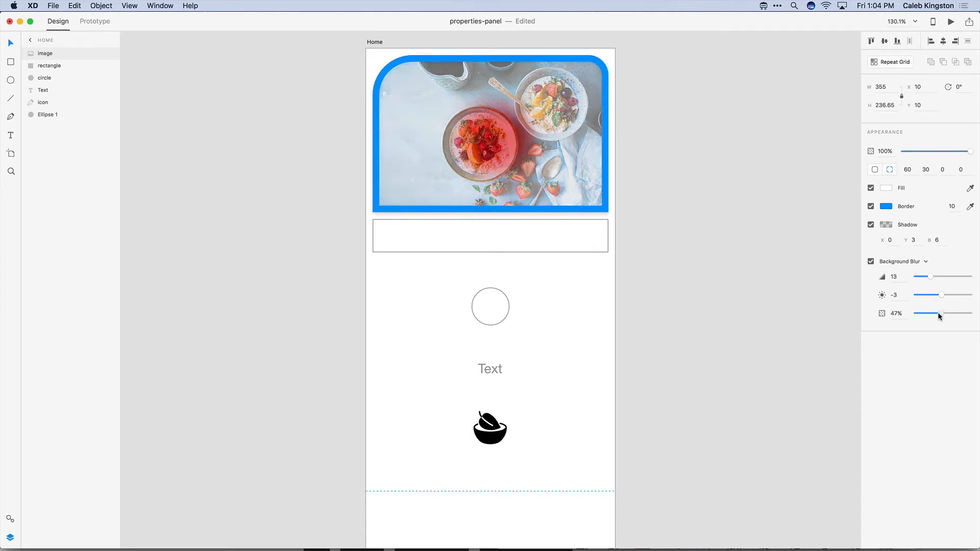
{"action": "left_click_drag", "start_coordinate": [938, 313], "coordinate": [913, 314]}
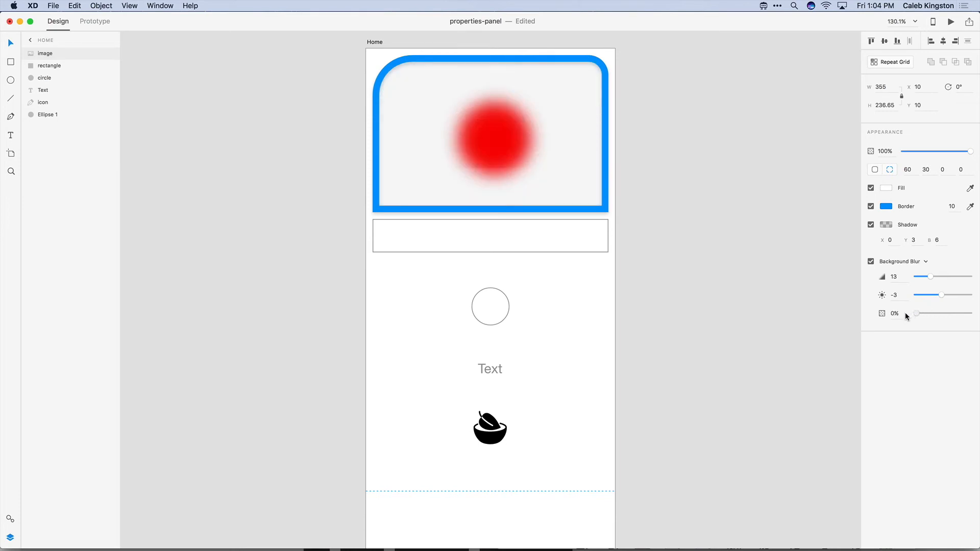
{"action": "left_click_drag", "start_coordinate": [915, 313], "coordinate": [946, 313]}
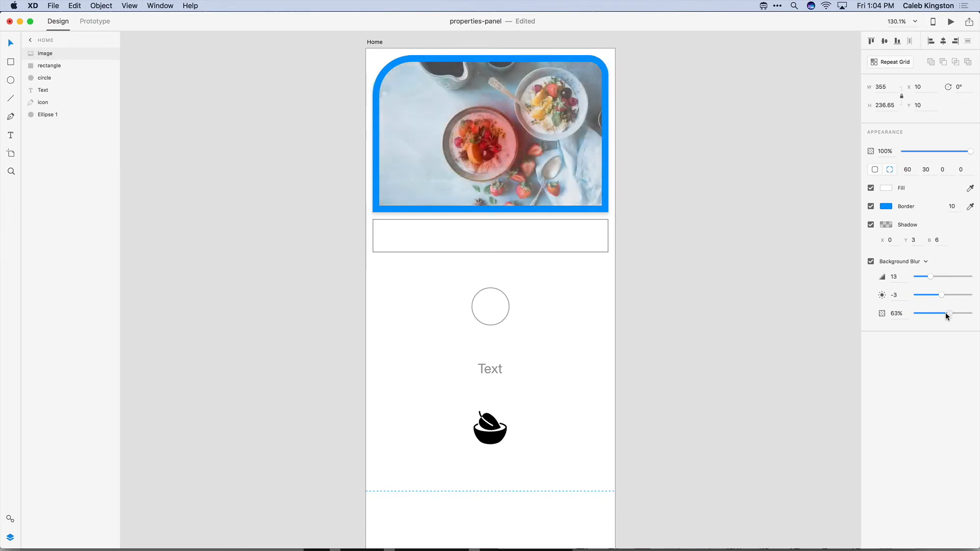
Change the blur type to Object Blur (amount 9) and move the photo slightly higher.
{"action": "left_click", "coordinate": [922, 262]}
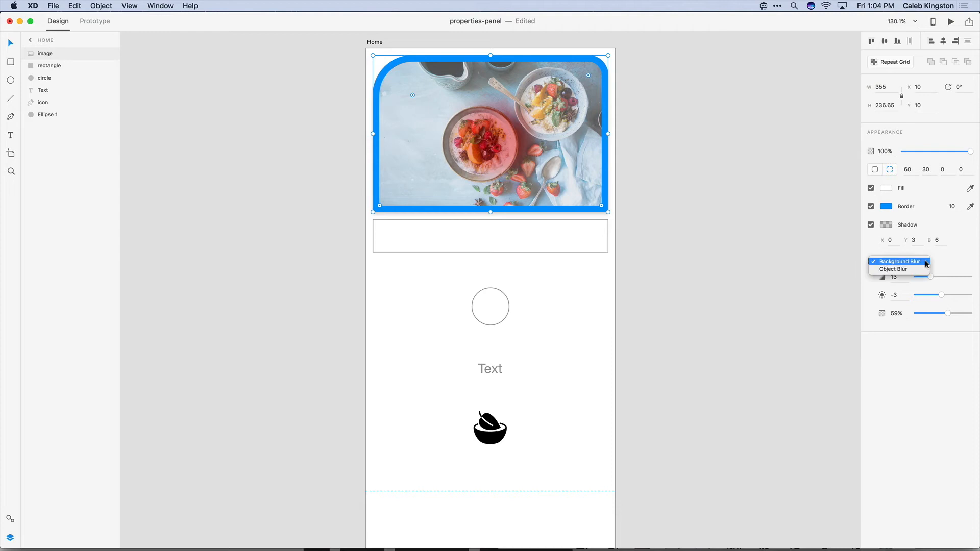
{"action": "mouse_move", "coordinate": [898, 268]}
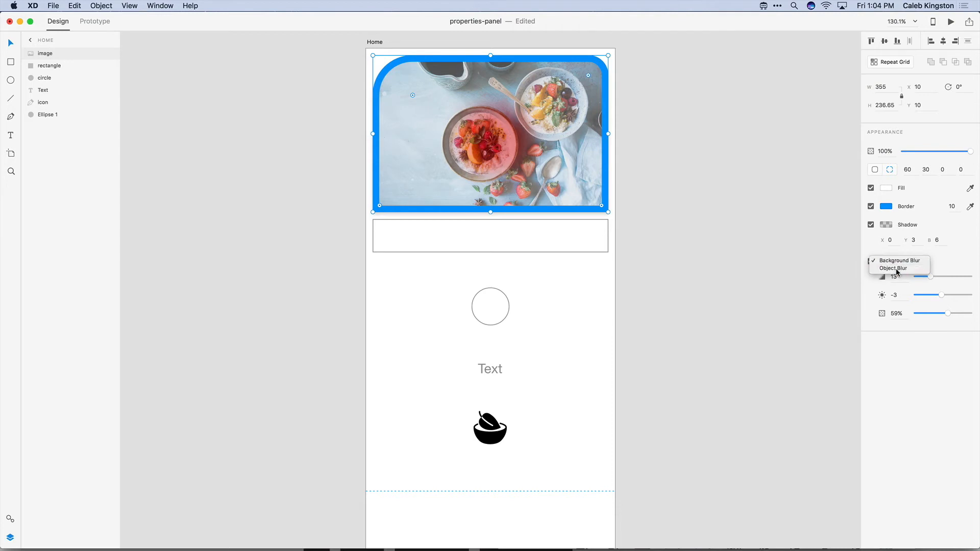
{"action": "left_click", "coordinate": [896, 269]}
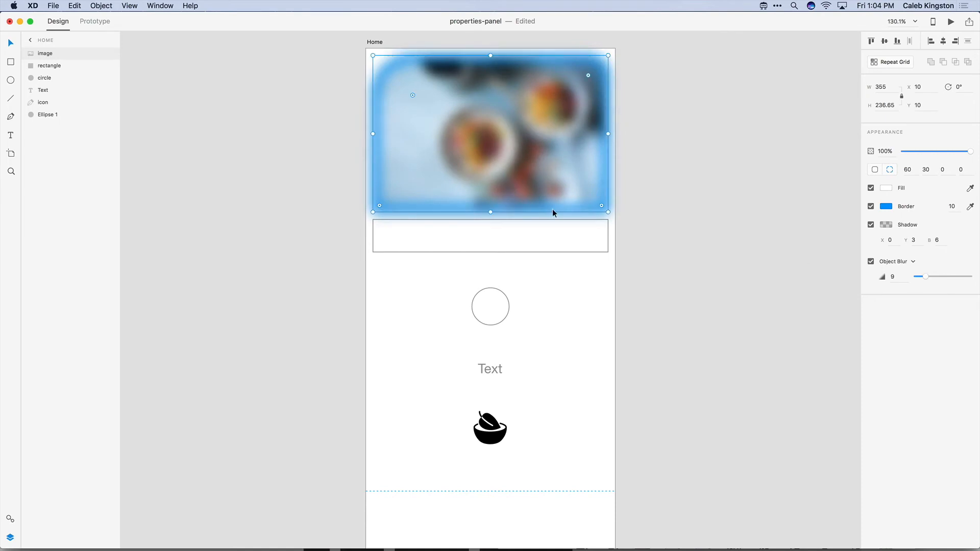
{"action": "left_click_drag", "start_coordinate": [490, 132], "coordinate": [490, 262]}
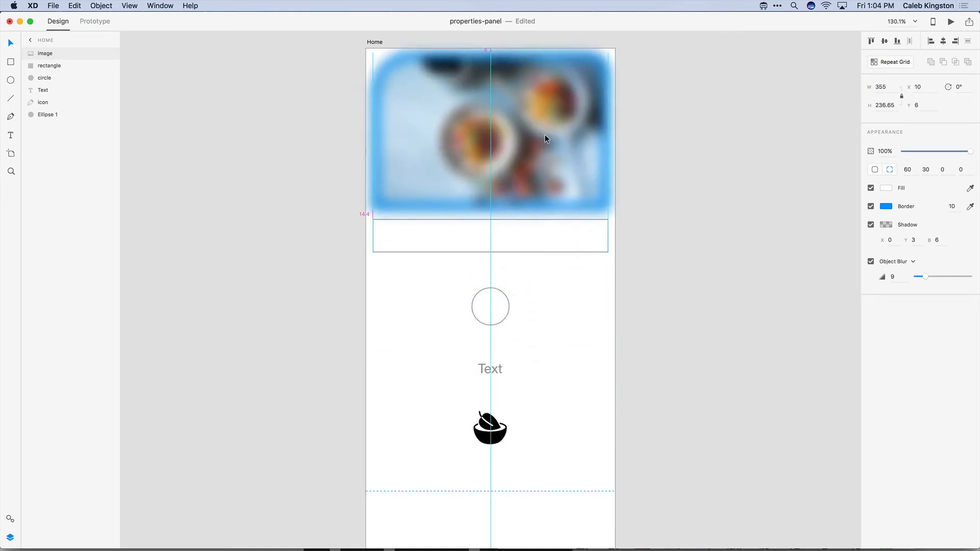
{"action": "left_click", "coordinate": [544, 138]}
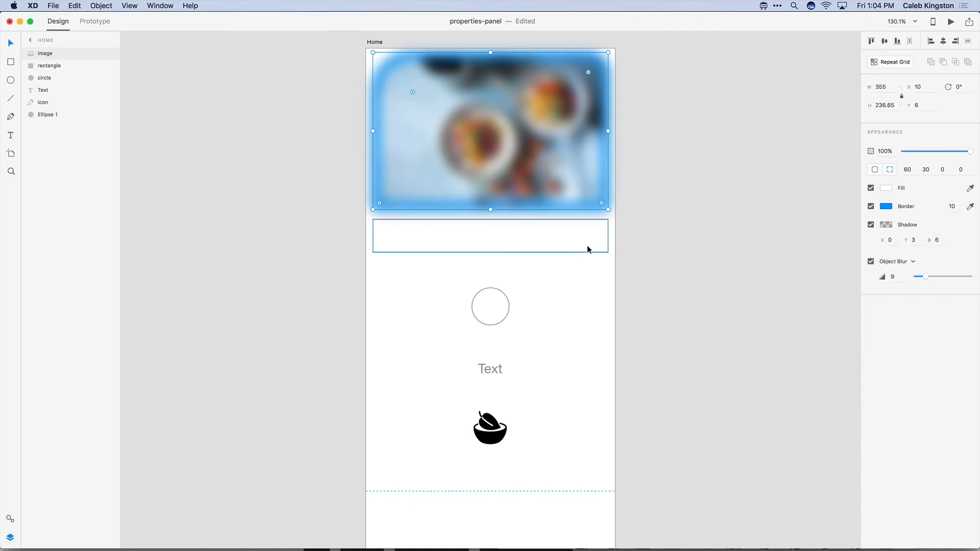
Stretch the circle slightly wider into an ellipse, then select the Text label.
{"action": "left_click", "coordinate": [49, 66]}
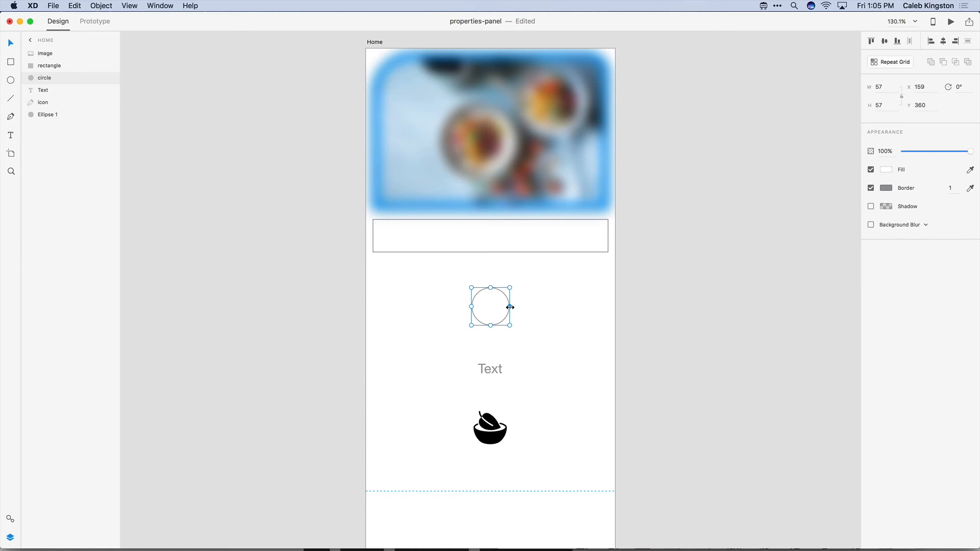
{"action": "left_click_drag", "start_coordinate": [511, 307], "coordinate": [518, 310]}
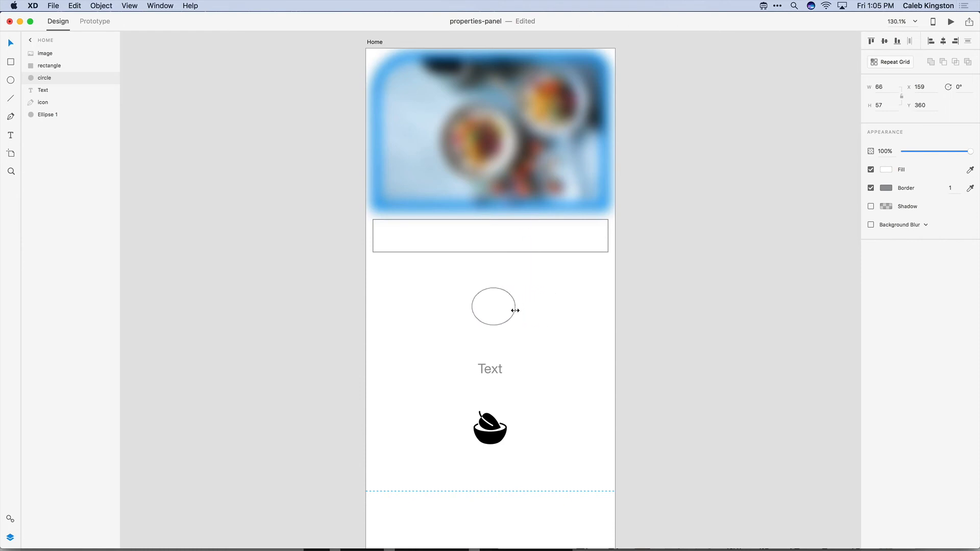
{"action": "left_click", "coordinate": [489, 368]}
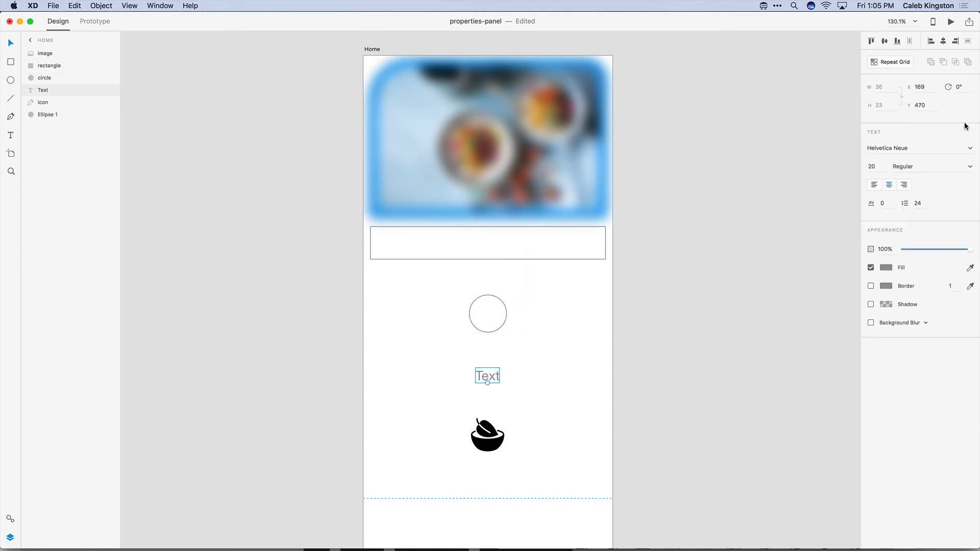
{"action": "mouse_move", "coordinate": [915, 147]}
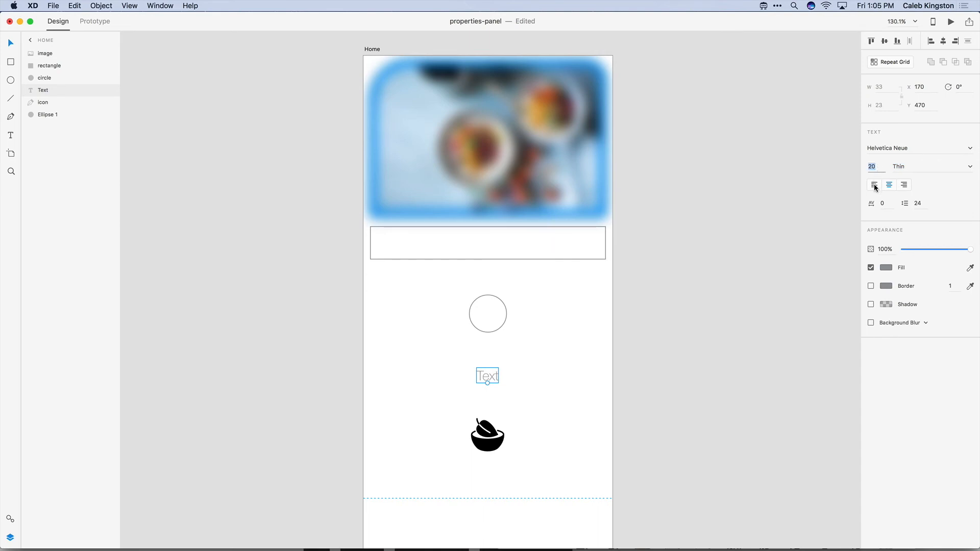
Set the Text label to Helvetica Neue Thin at size 20, trying an alignment option.
{"action": "left_click", "coordinate": [904, 184]}
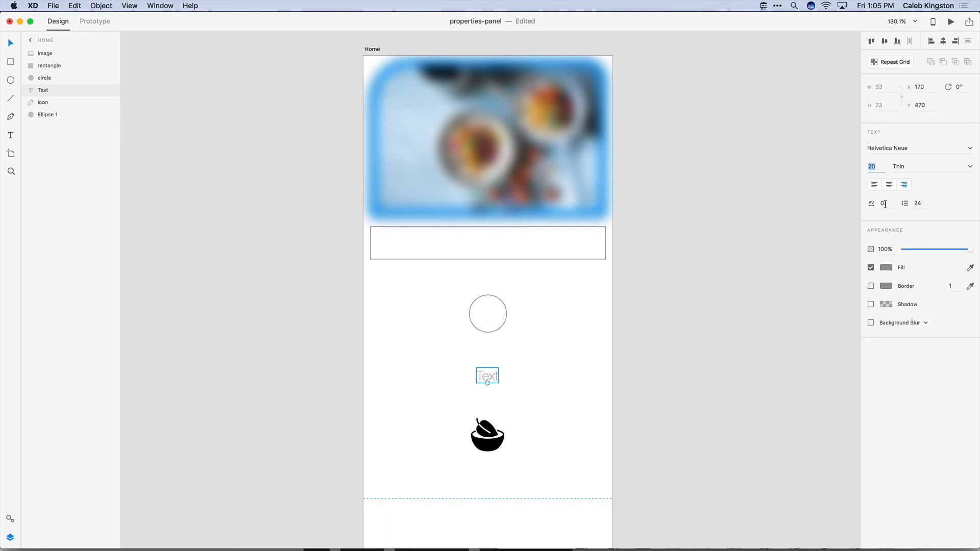
{"action": "left_click", "coordinate": [919, 203]}
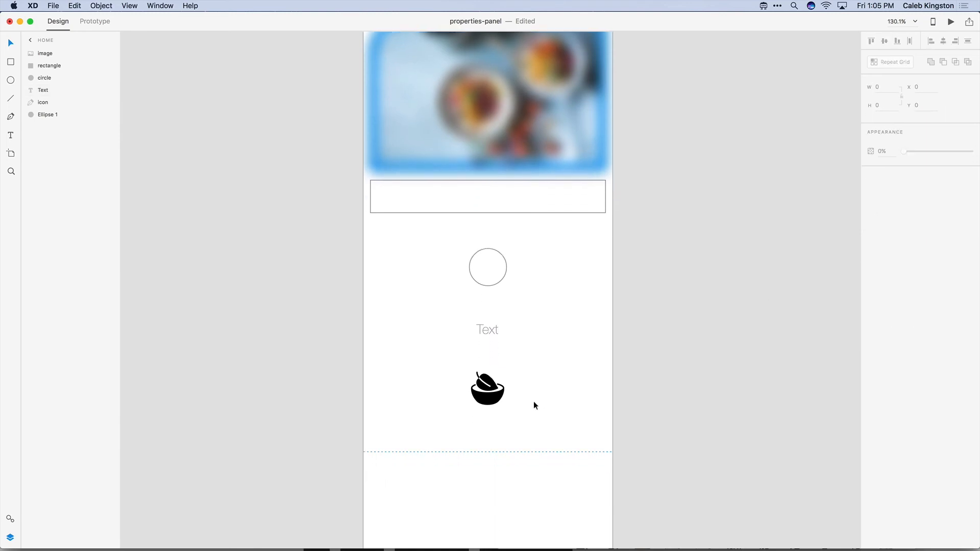
Move the bowl icon slightly higher and drag one anchor point in path edit mode to reshape it.
{"action": "left_click", "coordinate": [487, 388]}
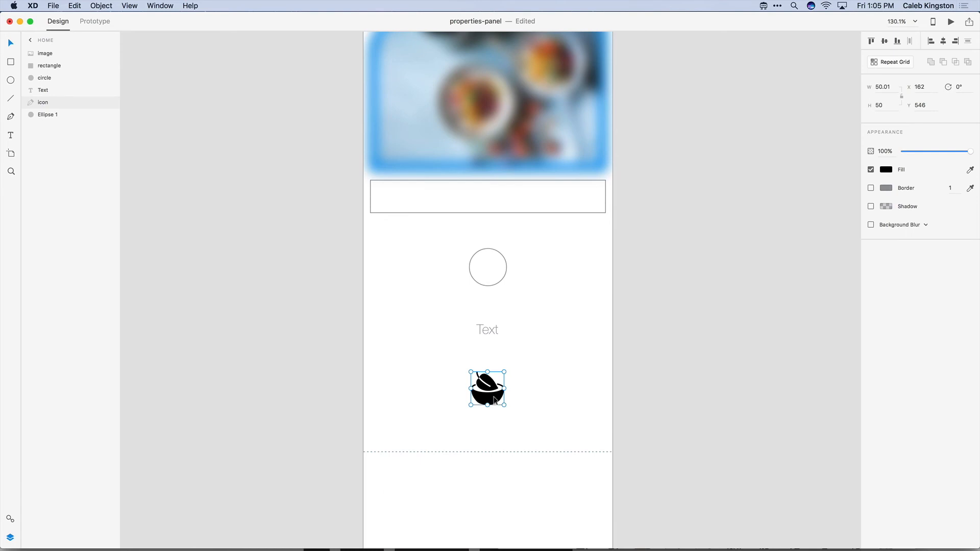
{"action": "left_click_drag", "start_coordinate": [487, 388], "coordinate": [487, 375]}
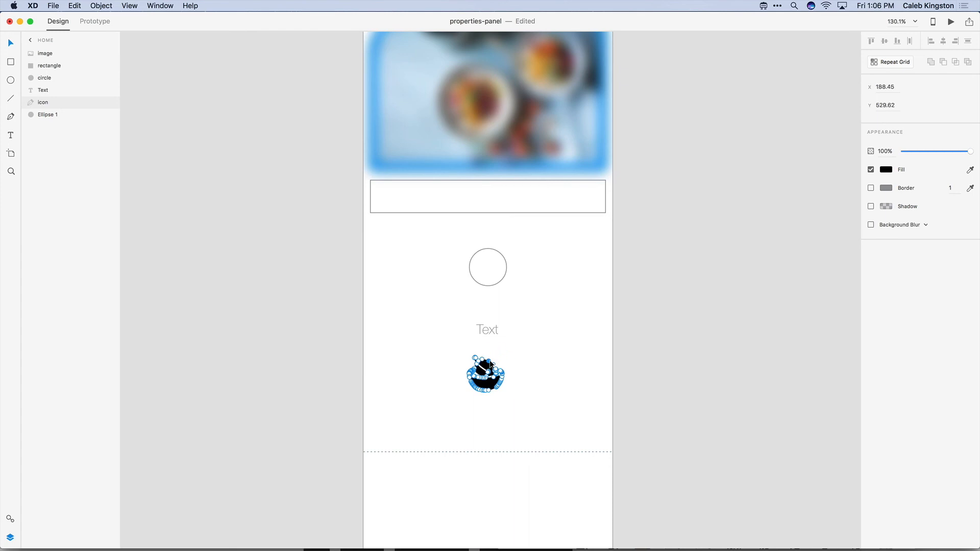
{"action": "left_click_drag", "start_coordinate": [489, 374], "coordinate": [506, 347]}
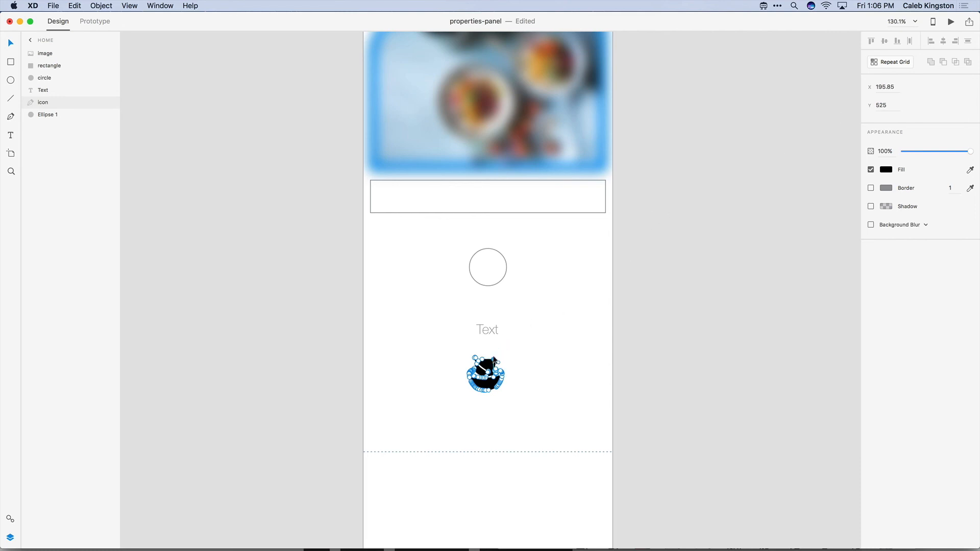
{"action": "left_click", "coordinate": [486, 373]}
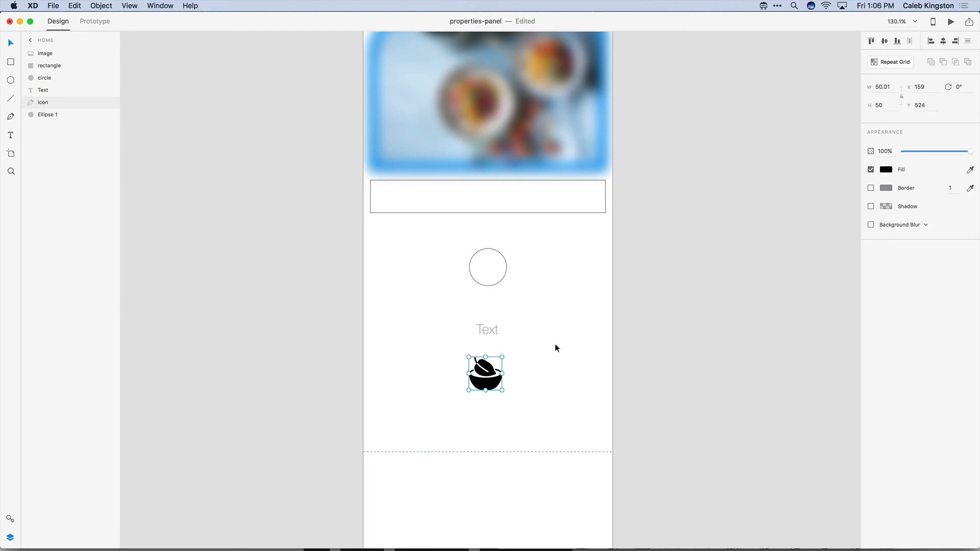
Give the bowl icon a semi-transparent fill and set its colour to dark reddish-brown #482727.
{"action": "left_click", "coordinate": [886, 170]}
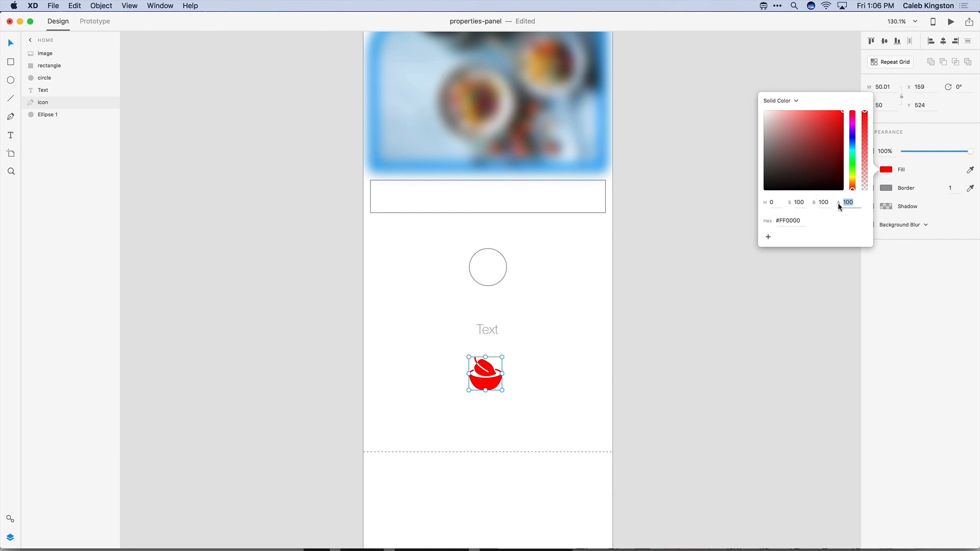
{"action": "left_click_drag", "start_coordinate": [864, 130], "coordinate": [865, 132]}
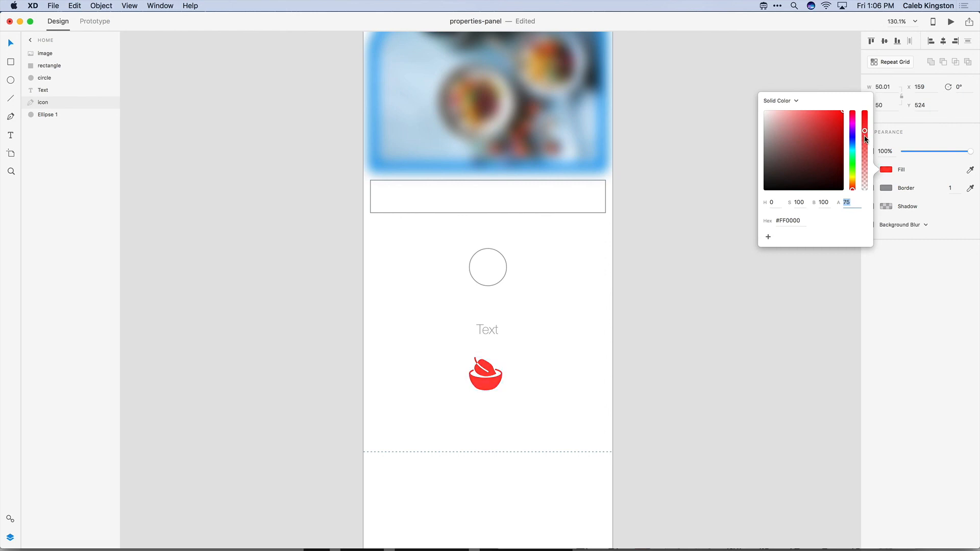
{"action": "left_click_drag", "start_coordinate": [865, 131], "coordinate": [865, 126]}
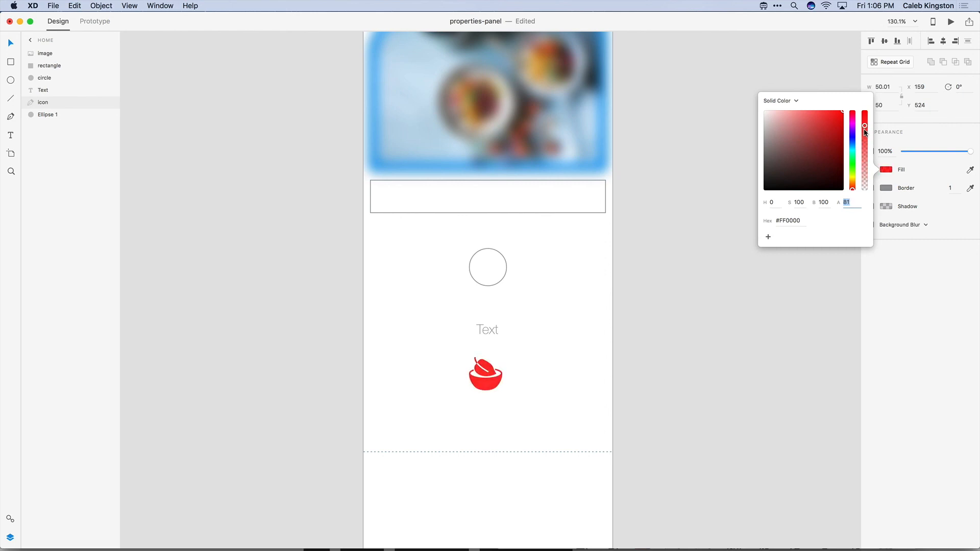
{"action": "left_click", "coordinate": [804, 168]}
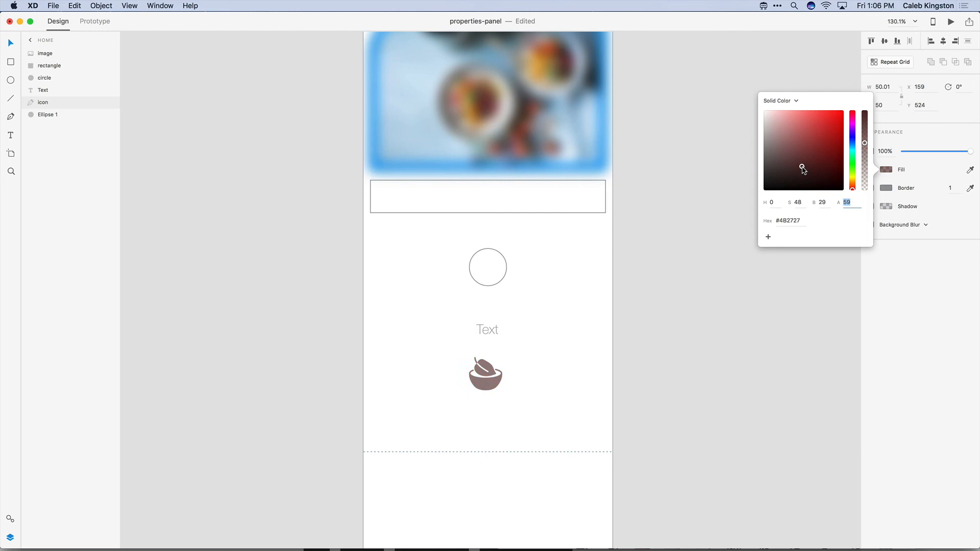